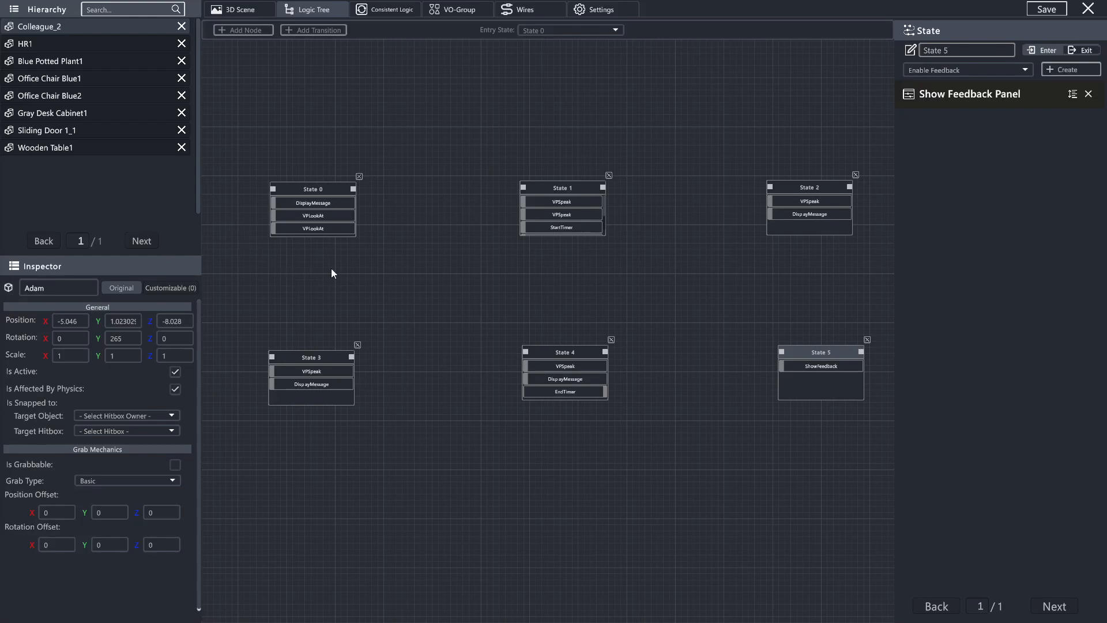
pyautogui.moveTo(313, 30)
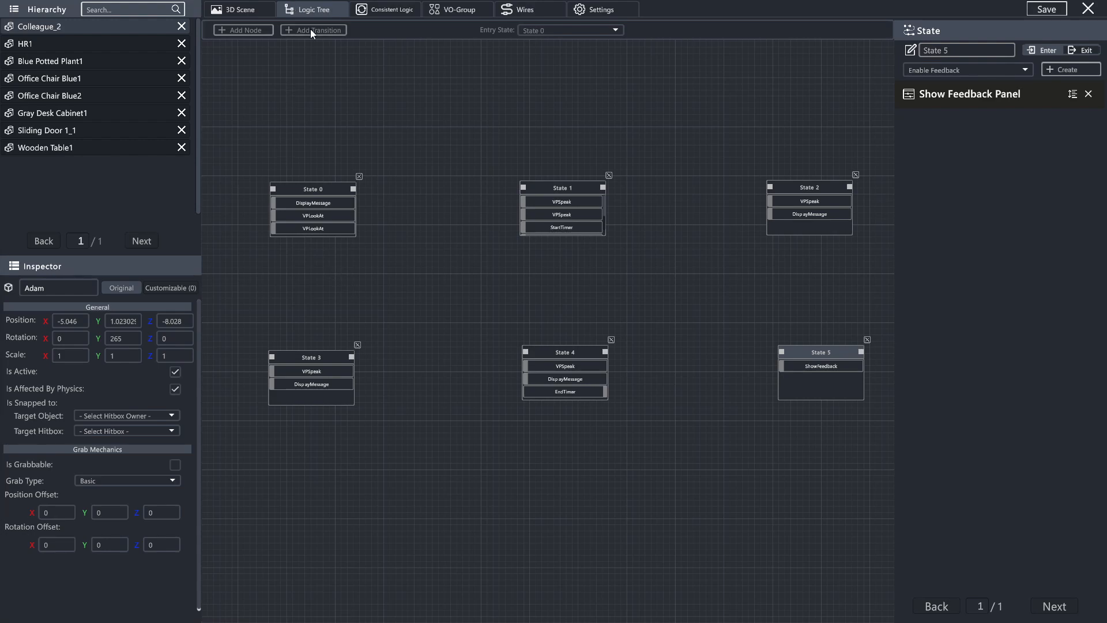
# Step: Start a new empty transition from State 0 to State 1
pyautogui.click(313, 30)
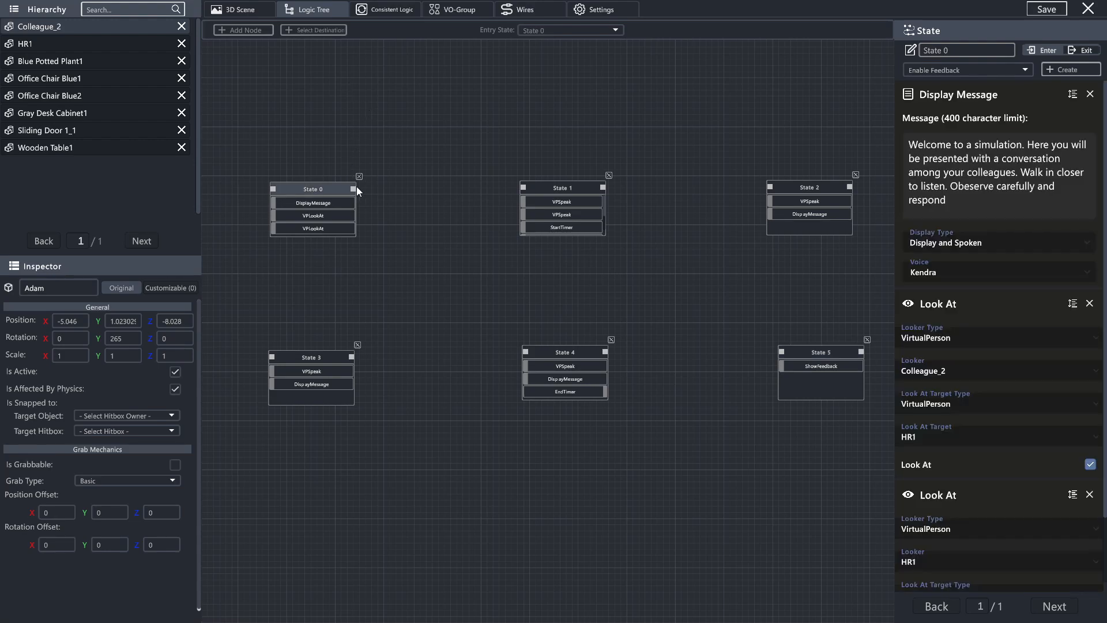
pyautogui.moveTo(525, 192)
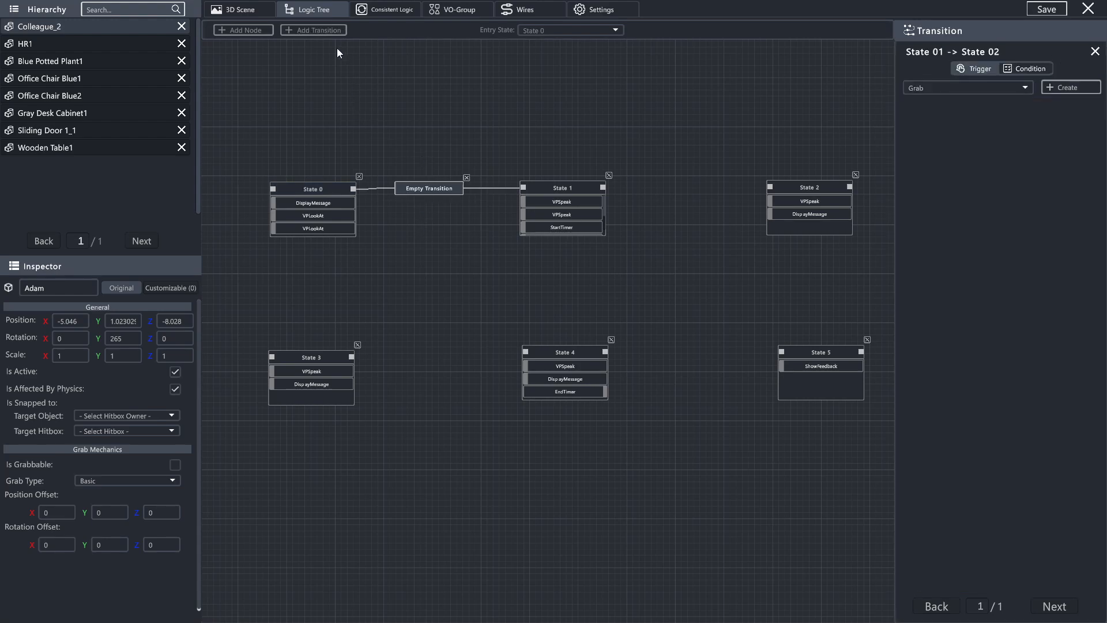
# Step: Chain States 1→2, 2→3, 3→4 and 4→5 with empty transitions
pyautogui.click(313, 30)
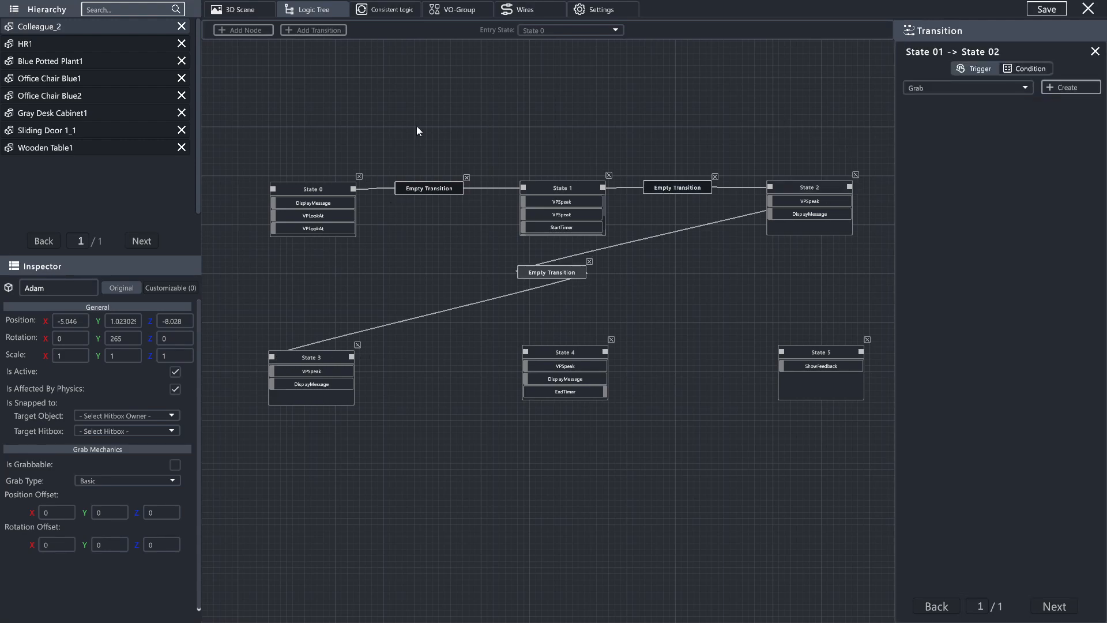
pyautogui.click(314, 30)
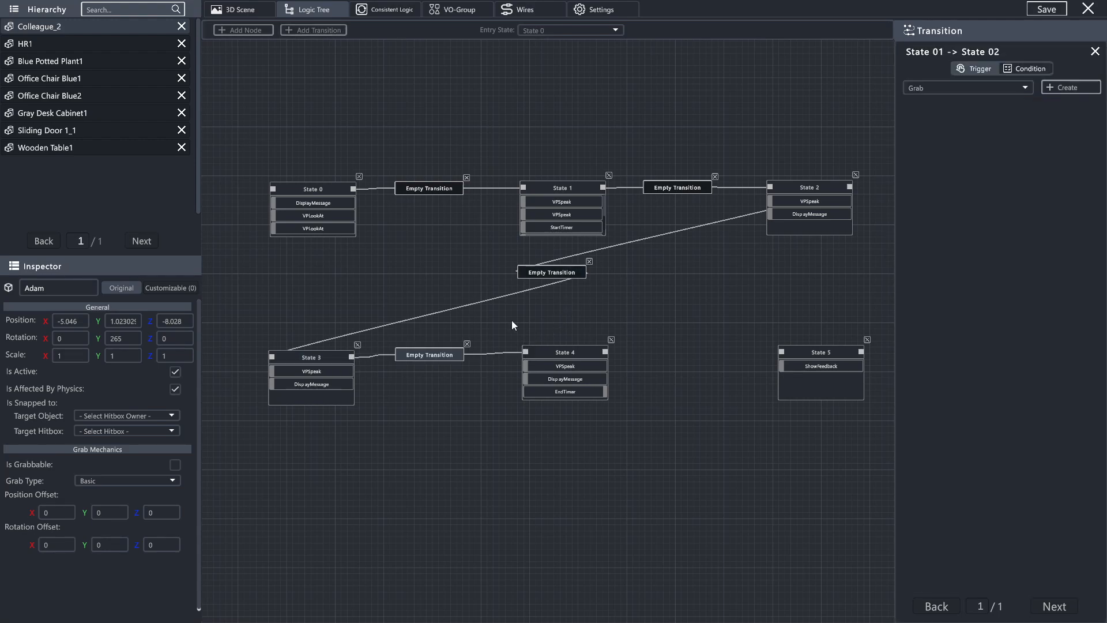
pyautogui.click(314, 30)
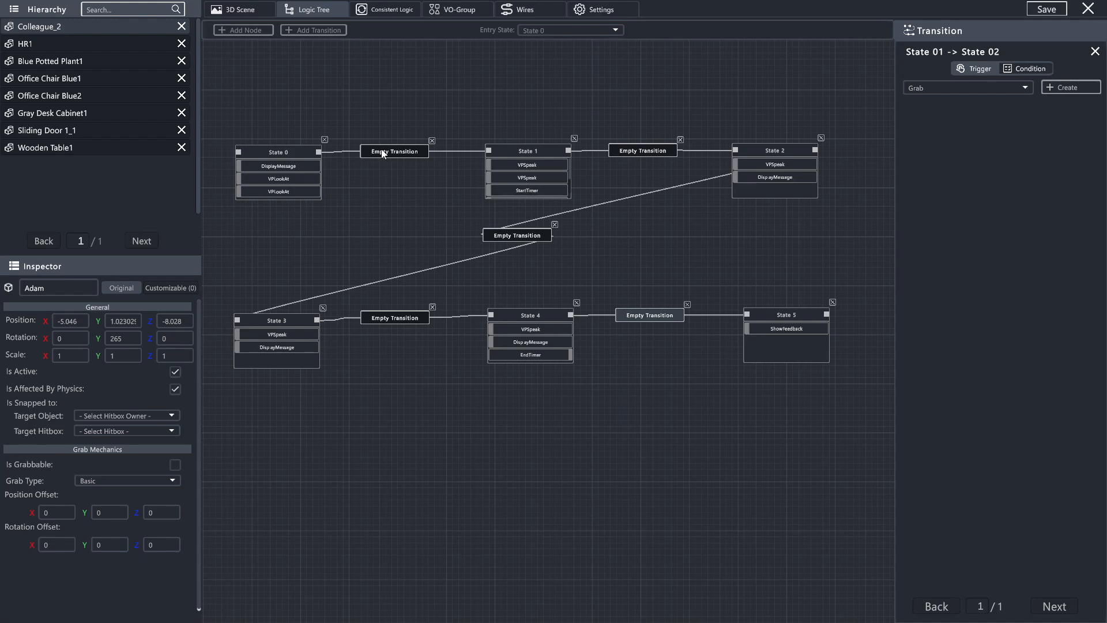
pyautogui.moveTo(641, 159)
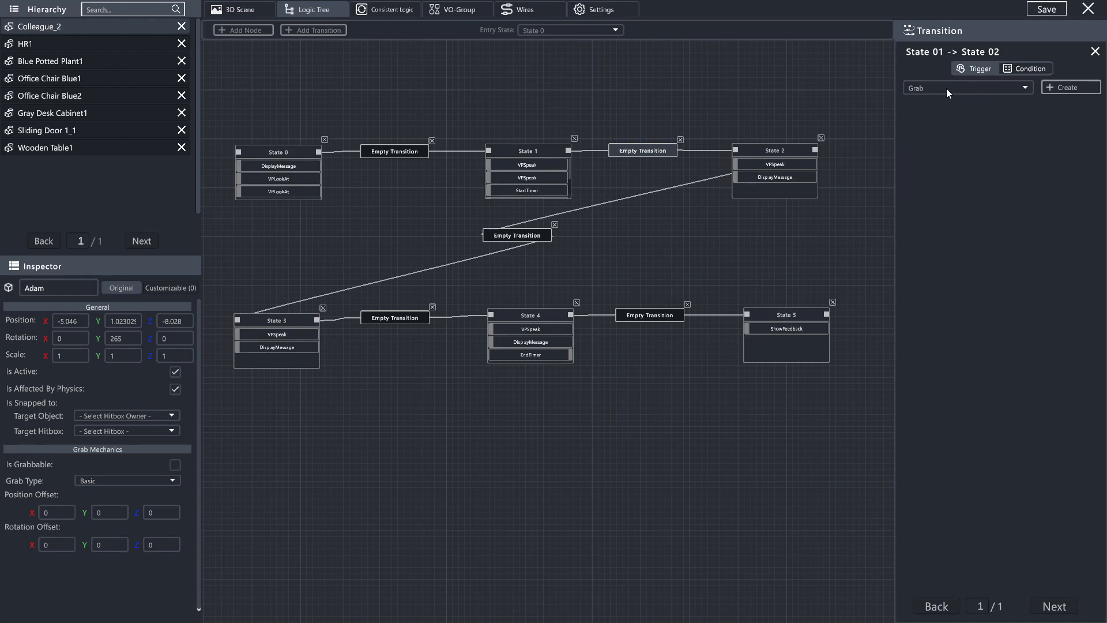
# Step: Give the State 1→2 transition an Utterance trigger
pyautogui.click(966, 87)
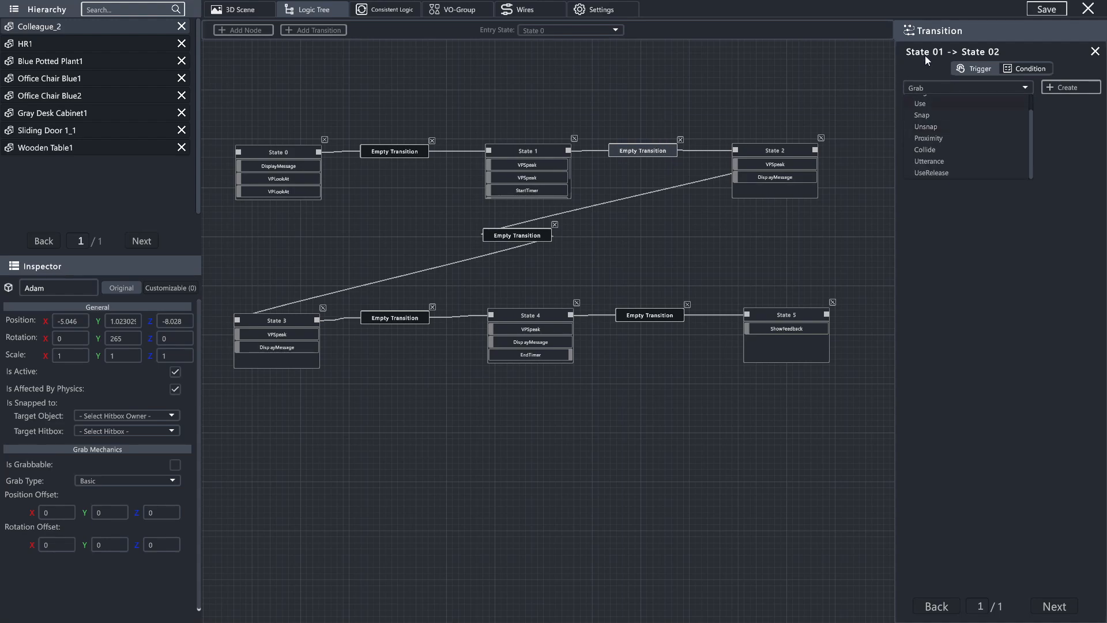
pyautogui.moveTo(945, 126)
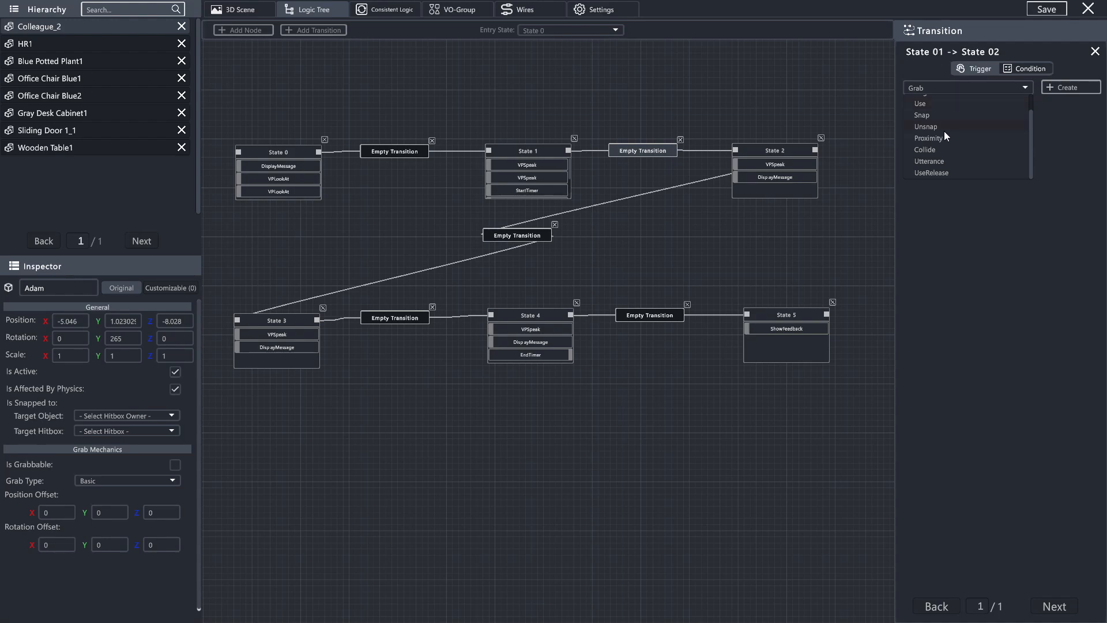
pyautogui.click(930, 161)
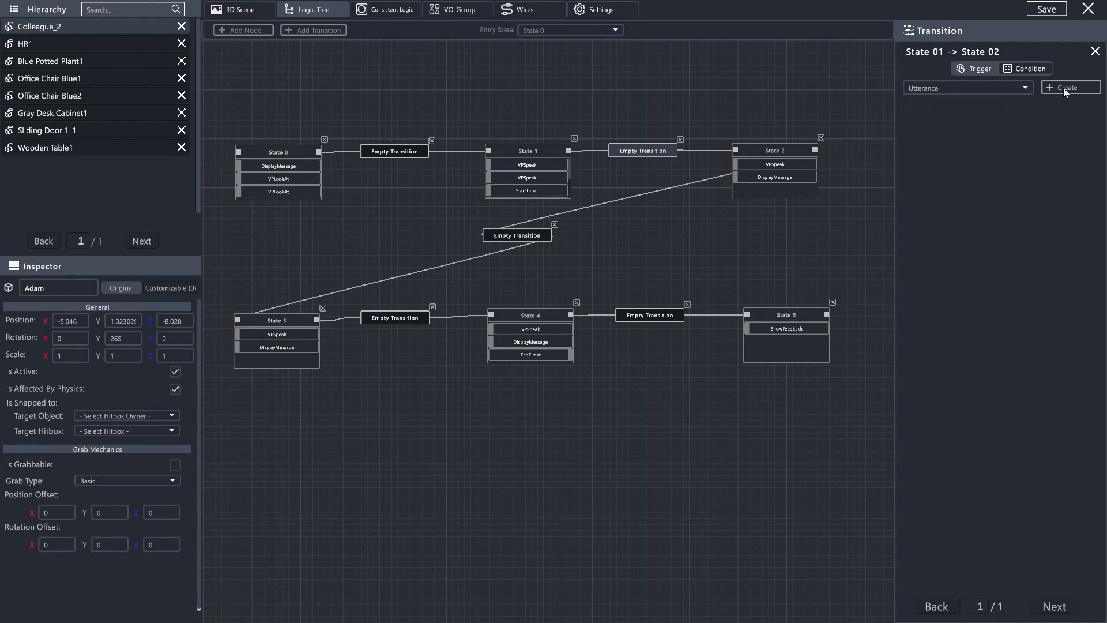
pyautogui.click(1068, 86)
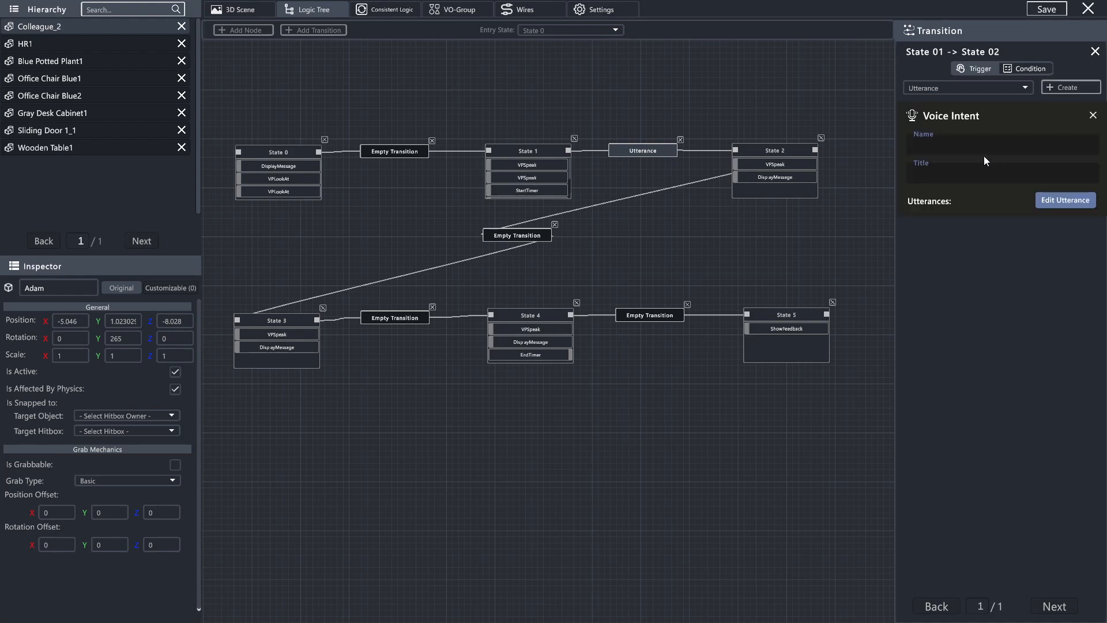
# Step: Title the voice intent 'Inquiry 1' and bring up its utterance list
pyautogui.click(1000, 144)
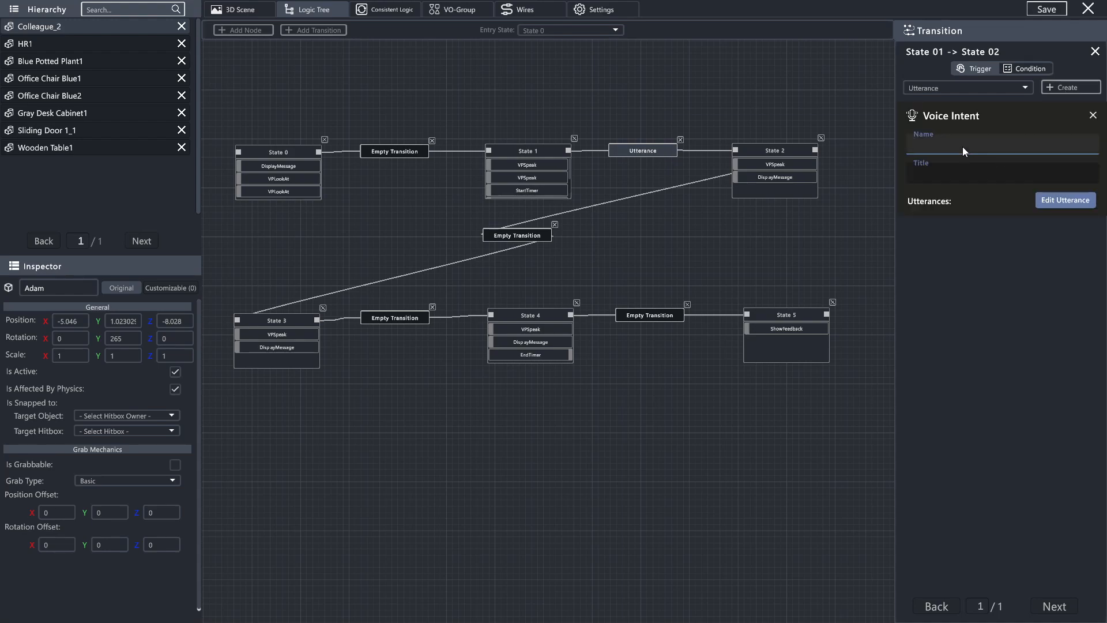
pyautogui.click(1001, 171)
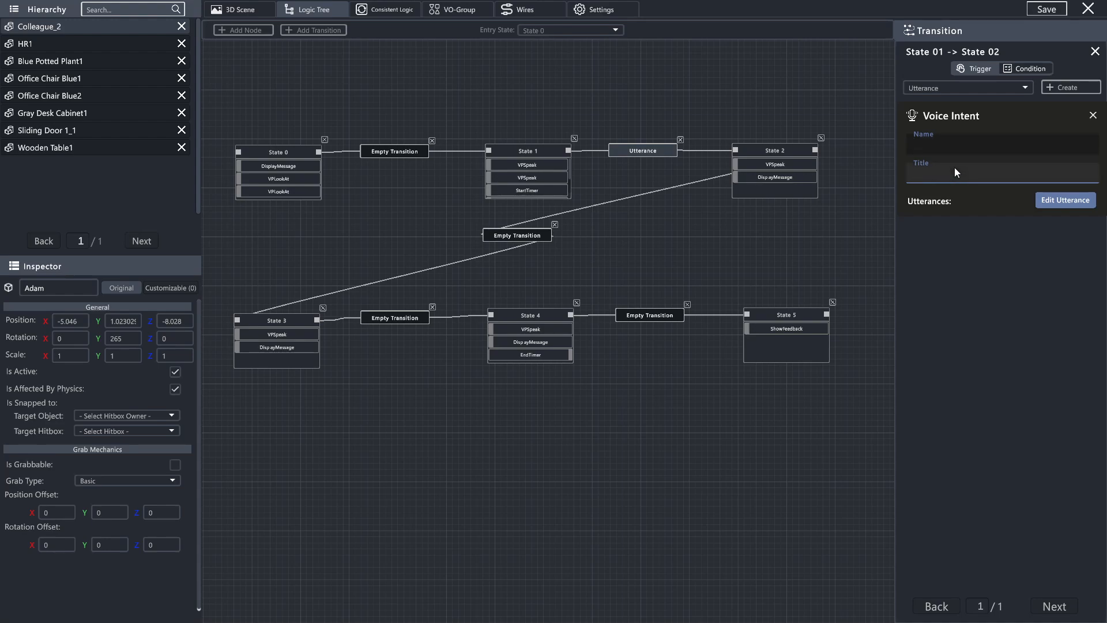
pyautogui.write('Inquiry 1')
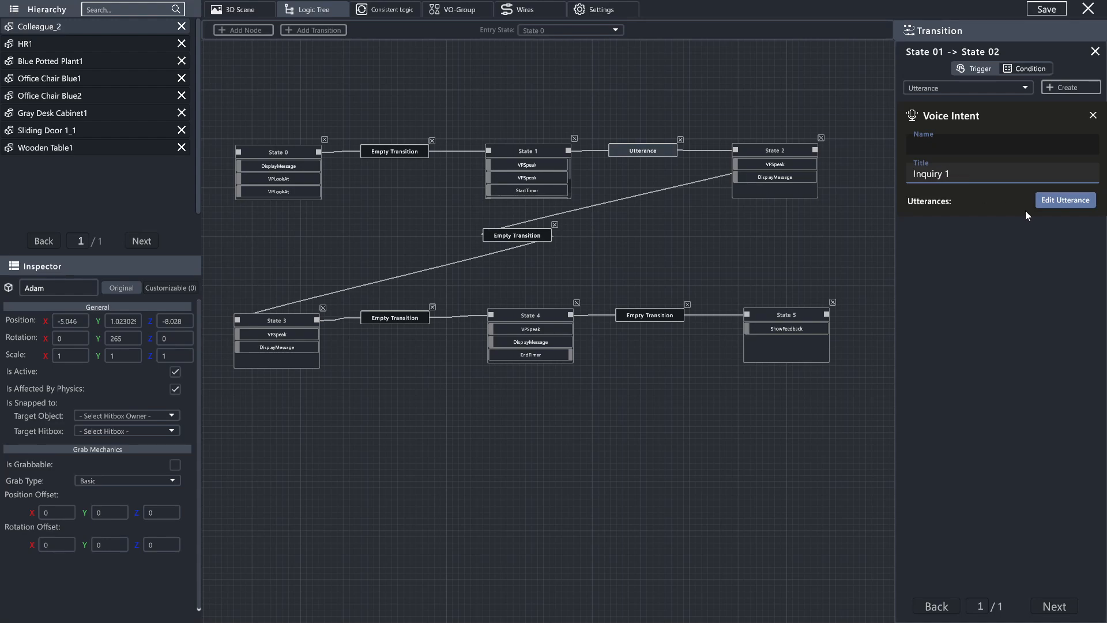
pyautogui.click(1066, 200)
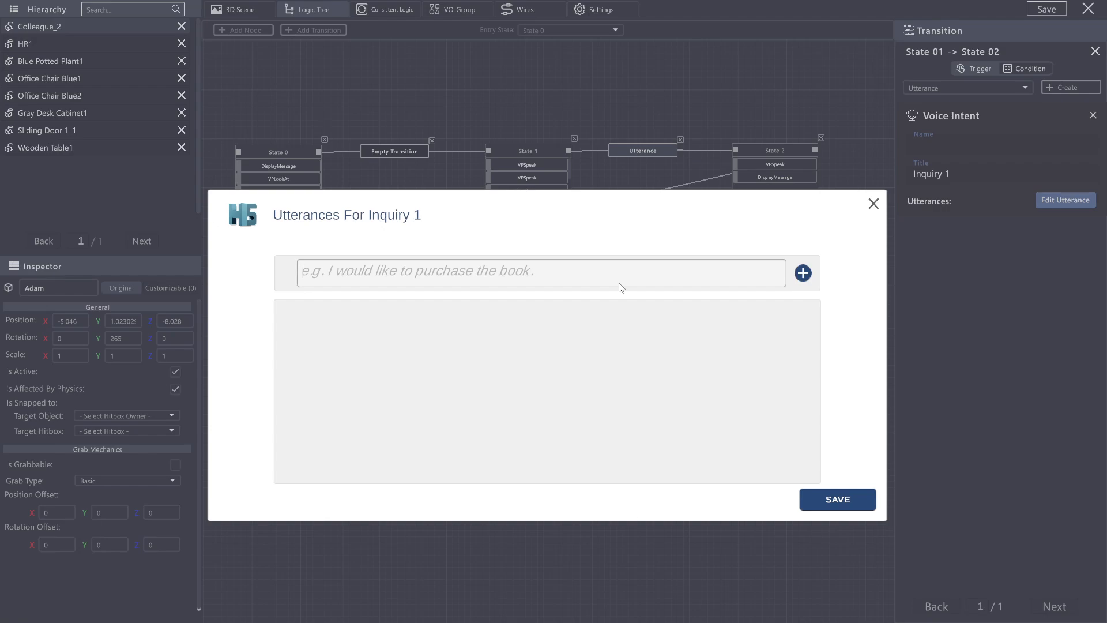
# Step: Add four Inquiry 1 utterances such as 'What is the problem', 'Do you think I can help', 'Is there an argument', and save
pyautogui.write('What is the problem')
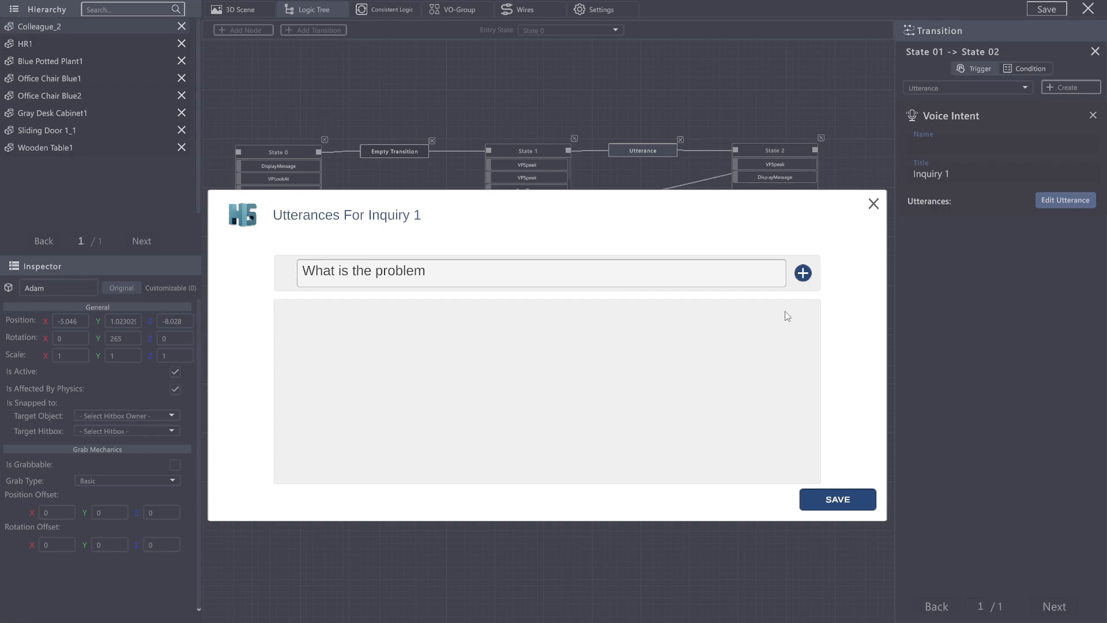
pyautogui.click(803, 274)
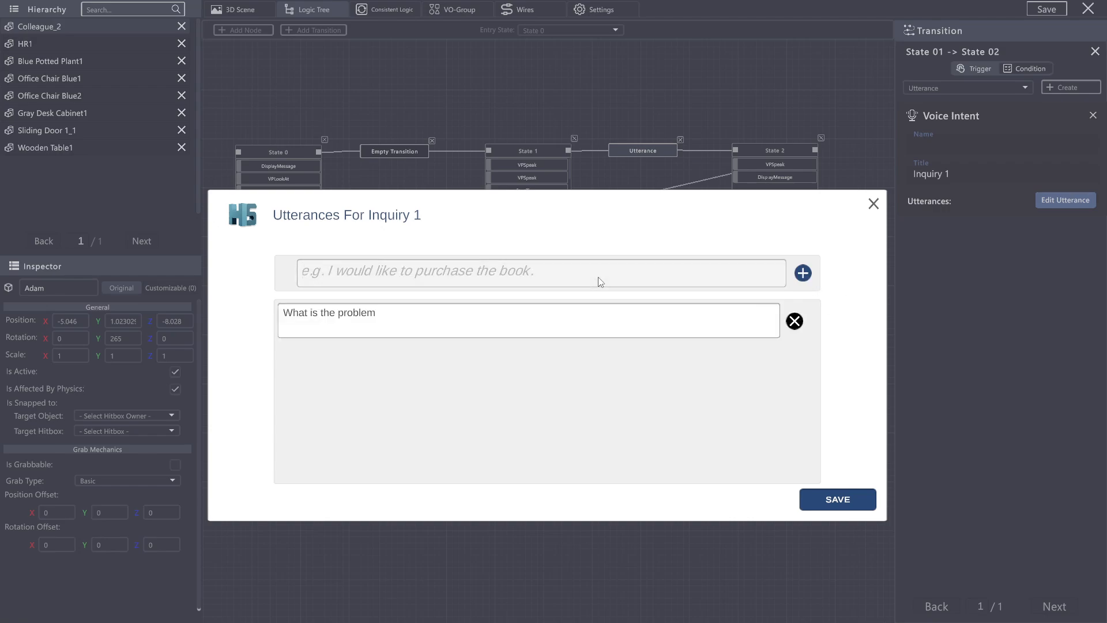
pyautogui.write('W')
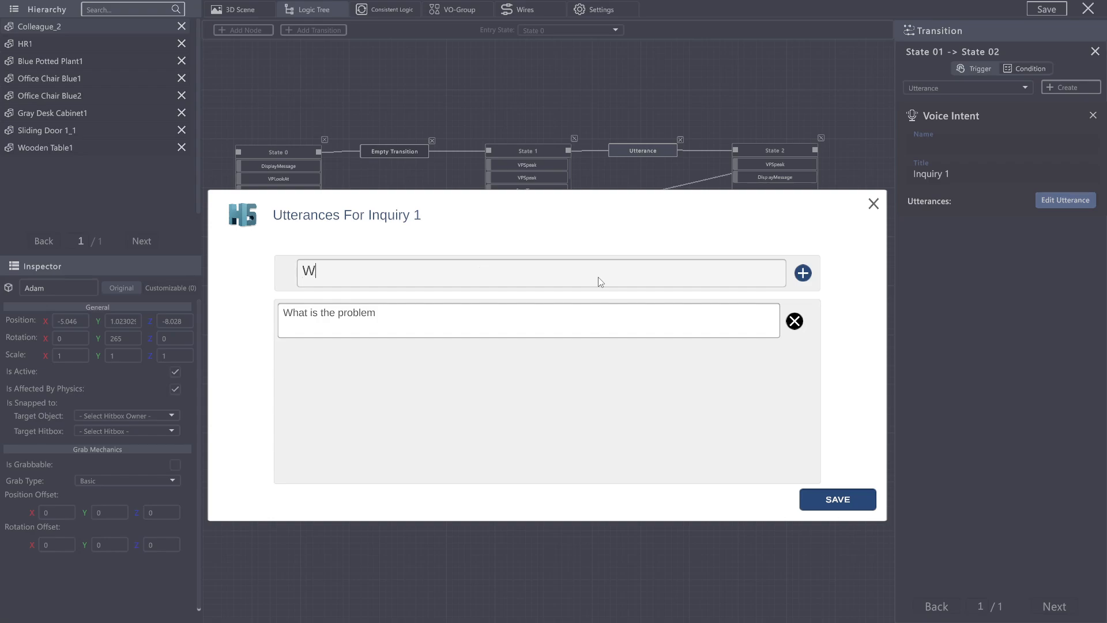
pyautogui.write('hat is the matter g')
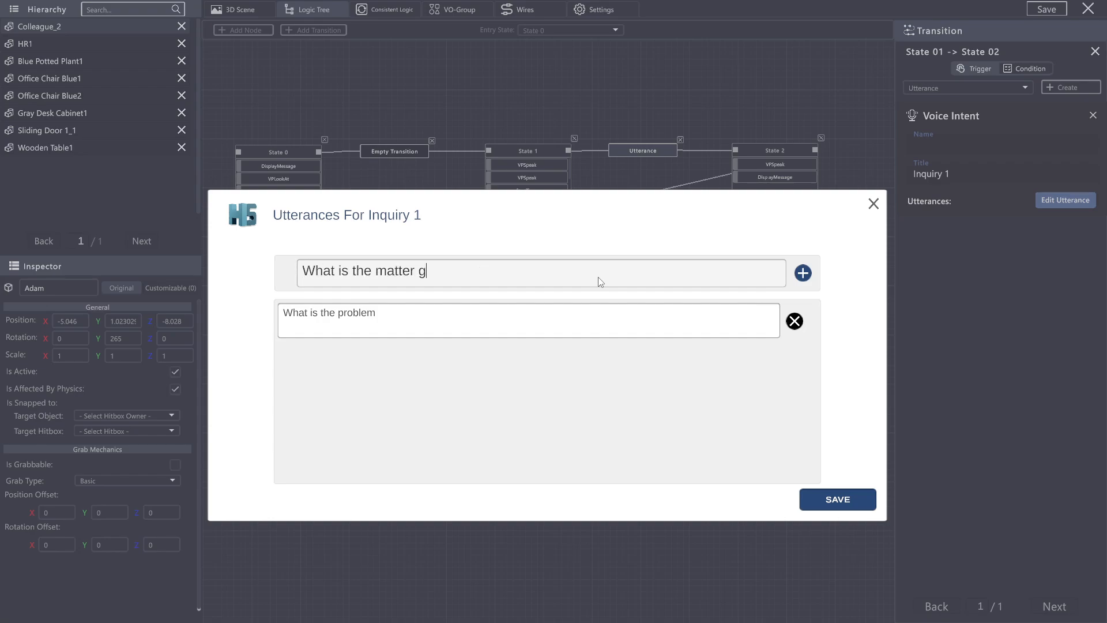
pyautogui.click(803, 273)
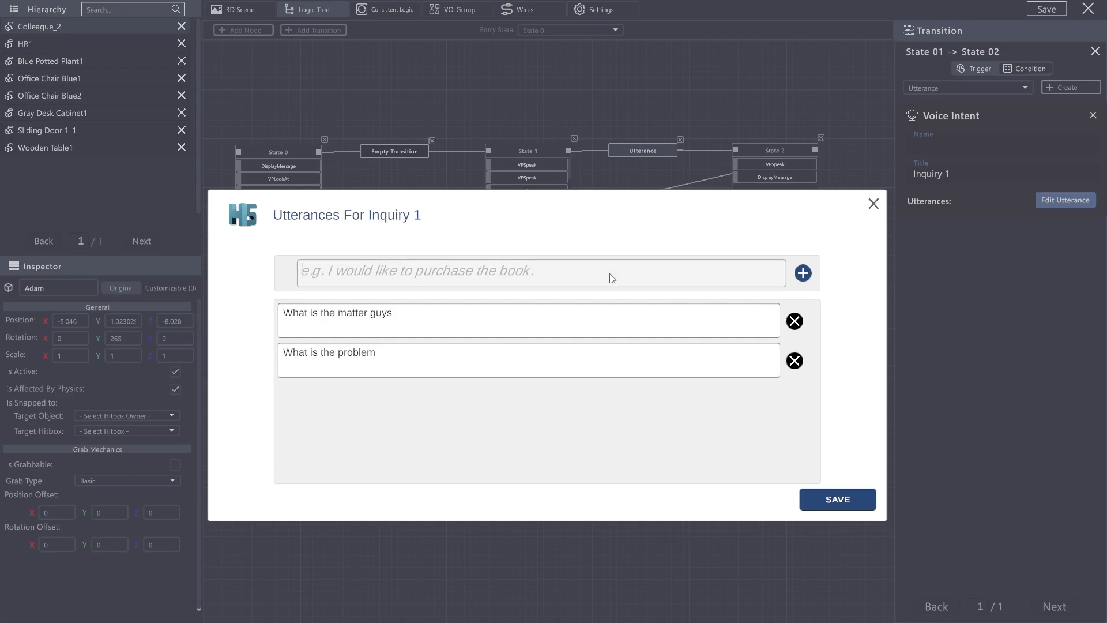
pyautogui.write('Do you think I can')
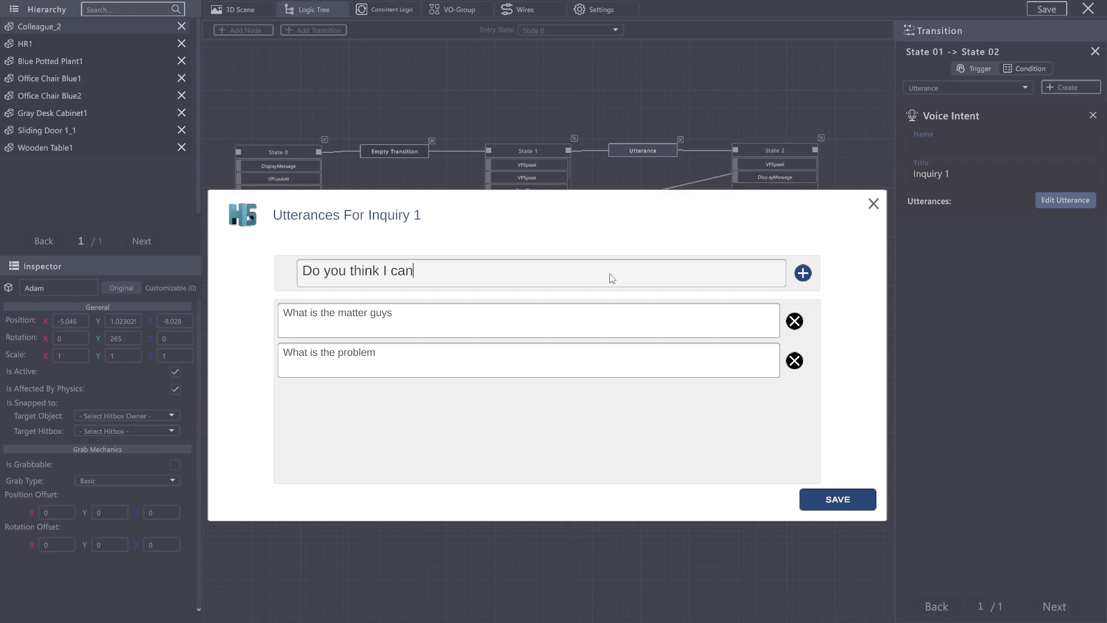
pyautogui.write('help')
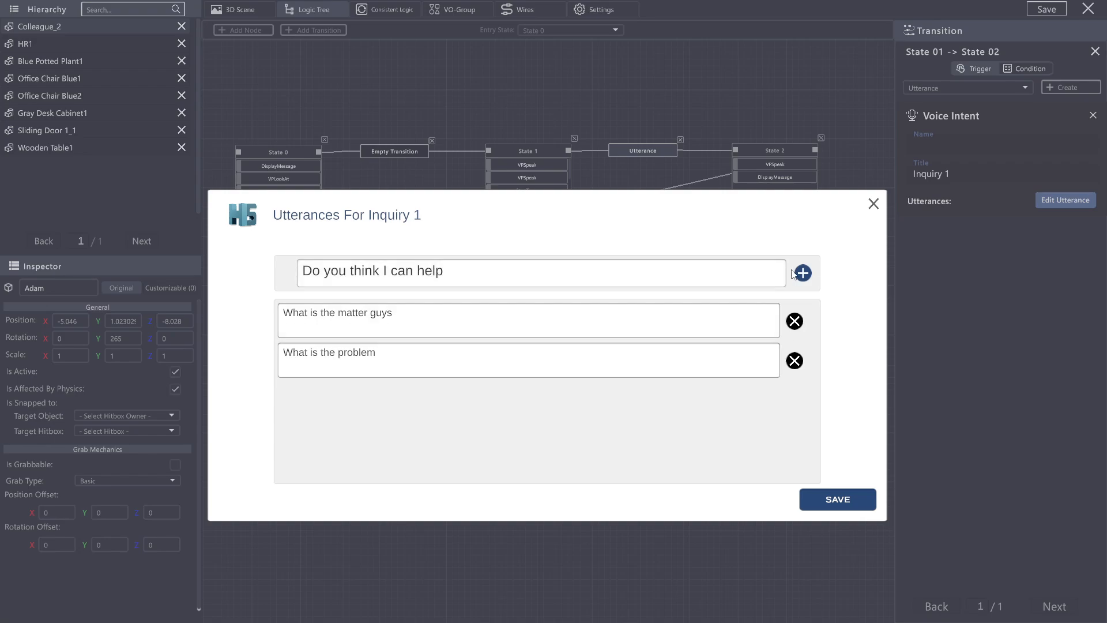
pyautogui.click(803, 273)
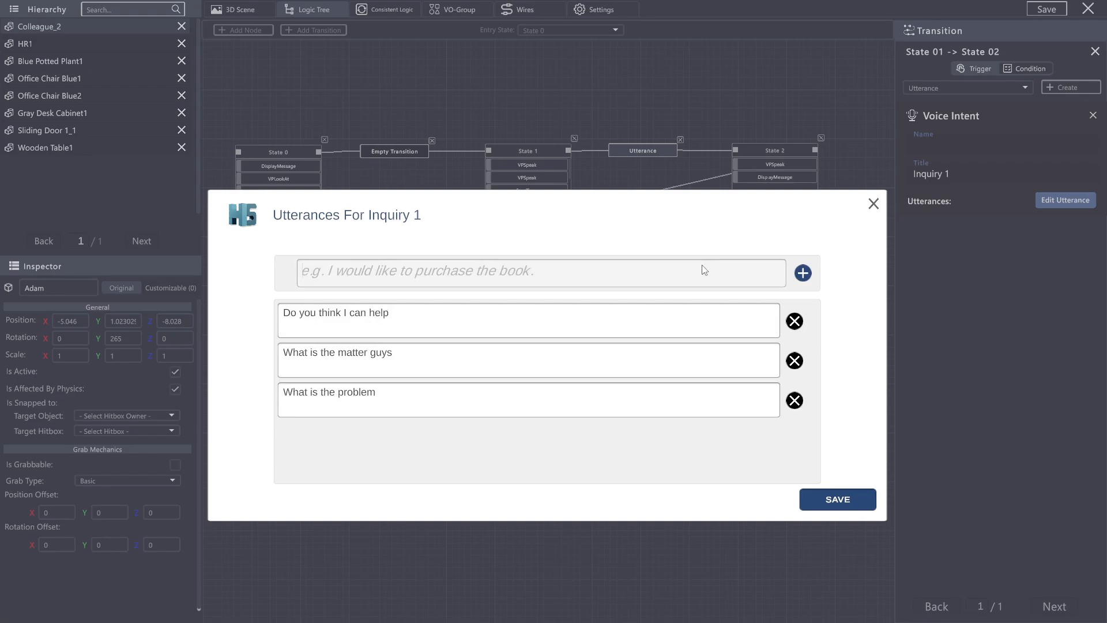
pyautogui.write('Is there an argu')
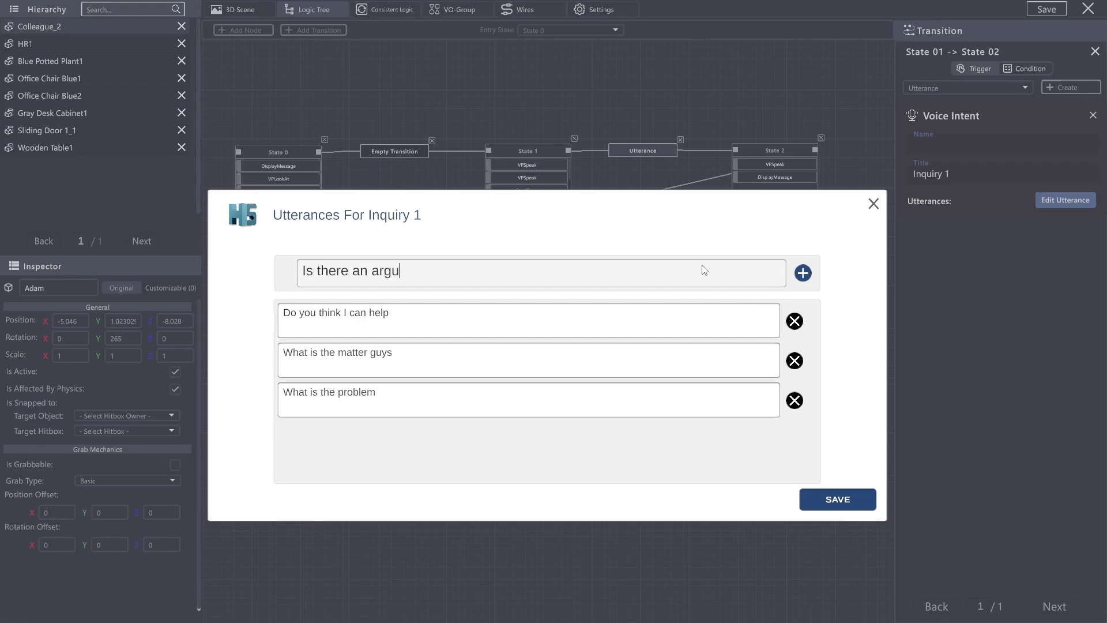
pyautogui.click(803, 273)
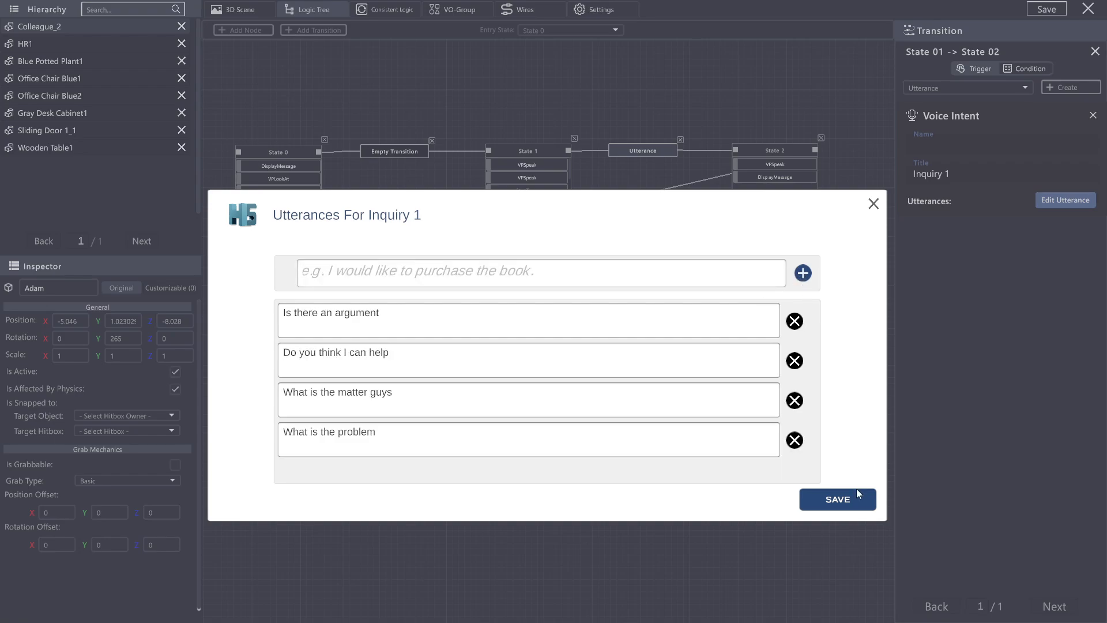
pyautogui.click(837, 500)
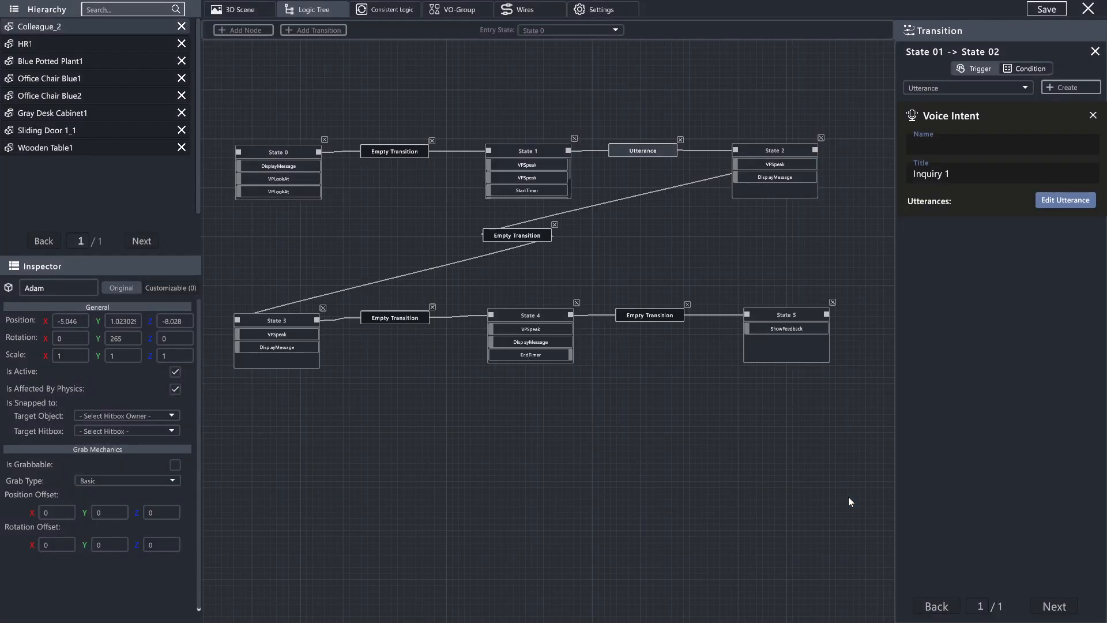
# Step: Review the saved Inquiry 1 utterance list and close it
pyautogui.click(1065, 199)
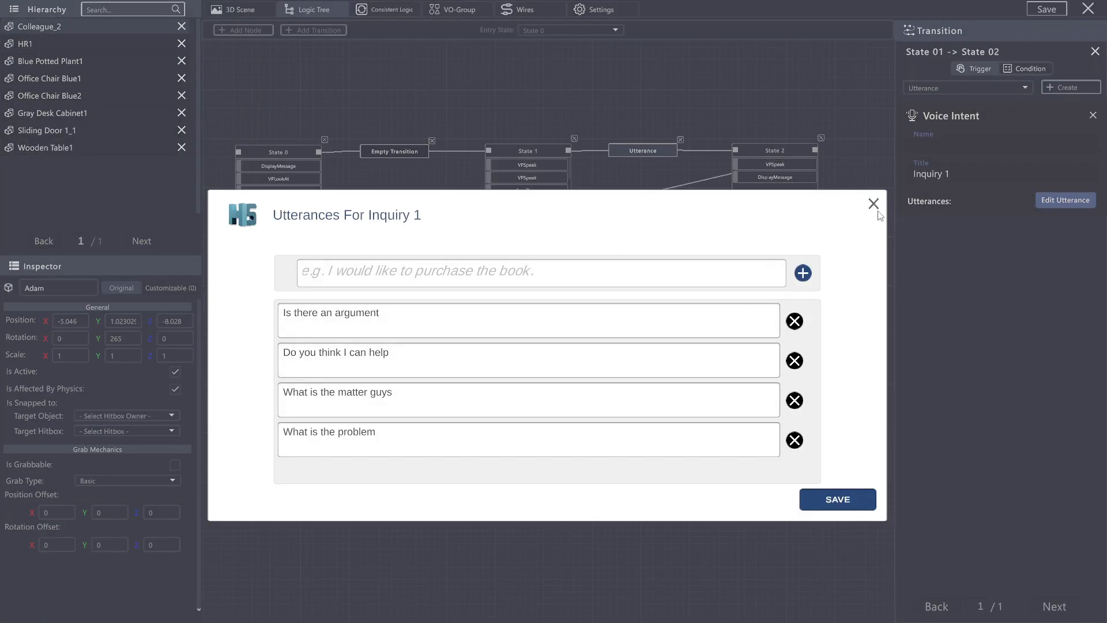
pyautogui.click(874, 204)
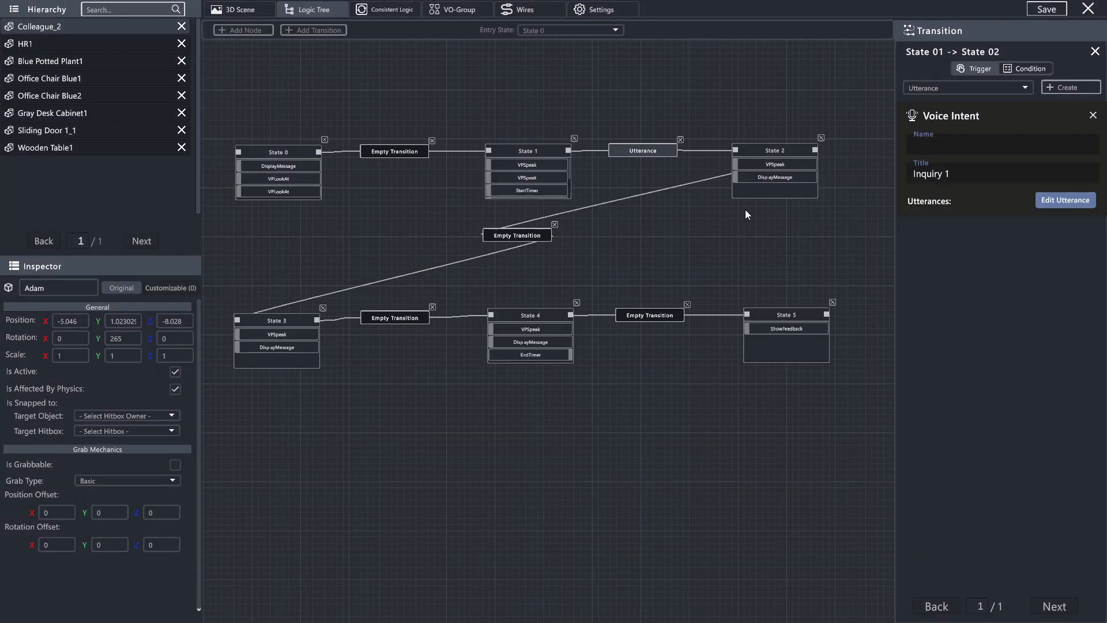
pyautogui.moveTo(612, 158)
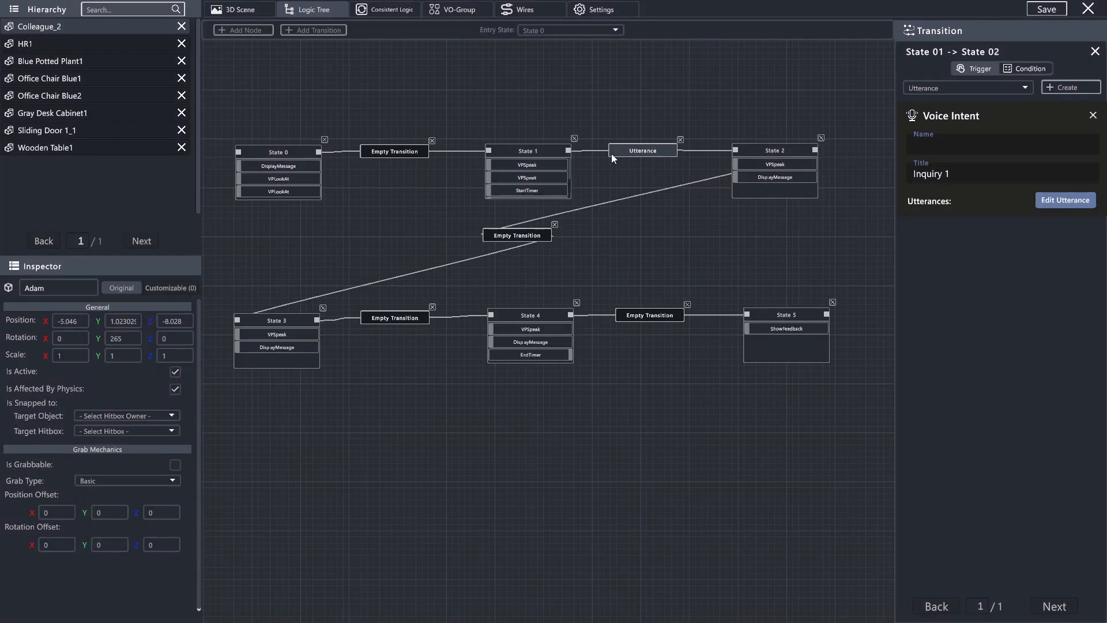
pyautogui.moveTo(520, 236)
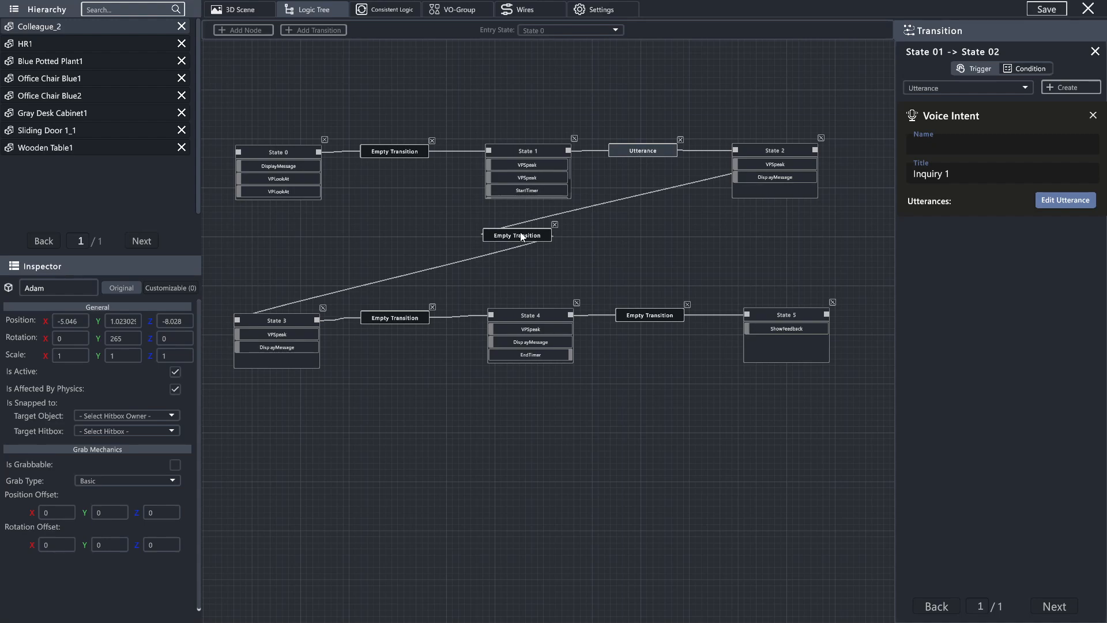
pyautogui.moveTo(520, 243)
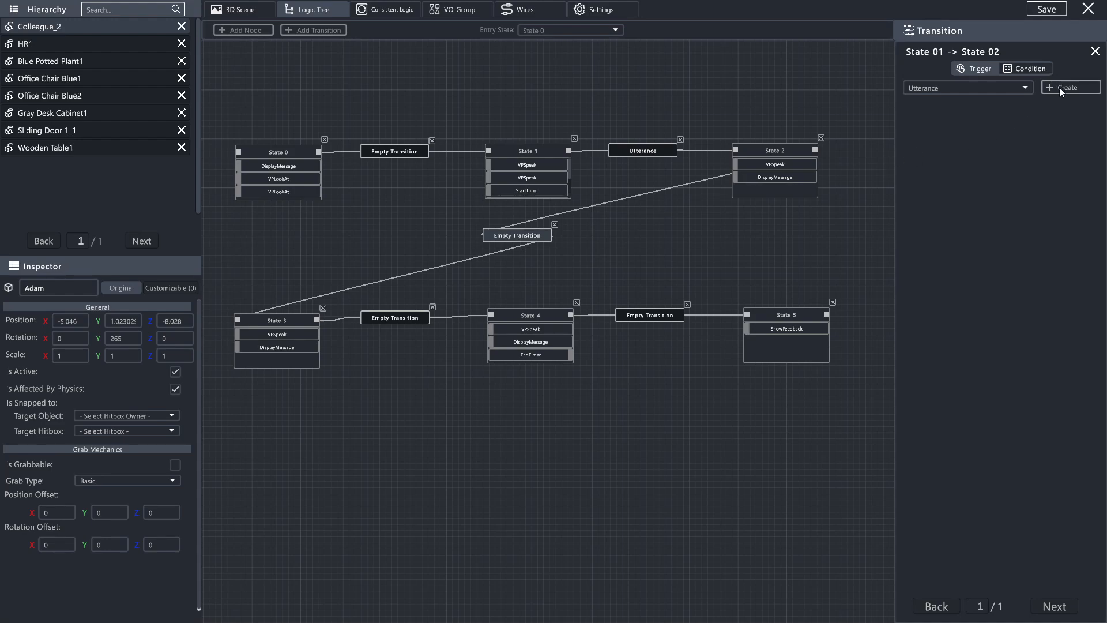
# Step: Create a voice intent titled 'Assertion' on the State 2→3 link and bring up its utterance list
pyautogui.click(1070, 87)
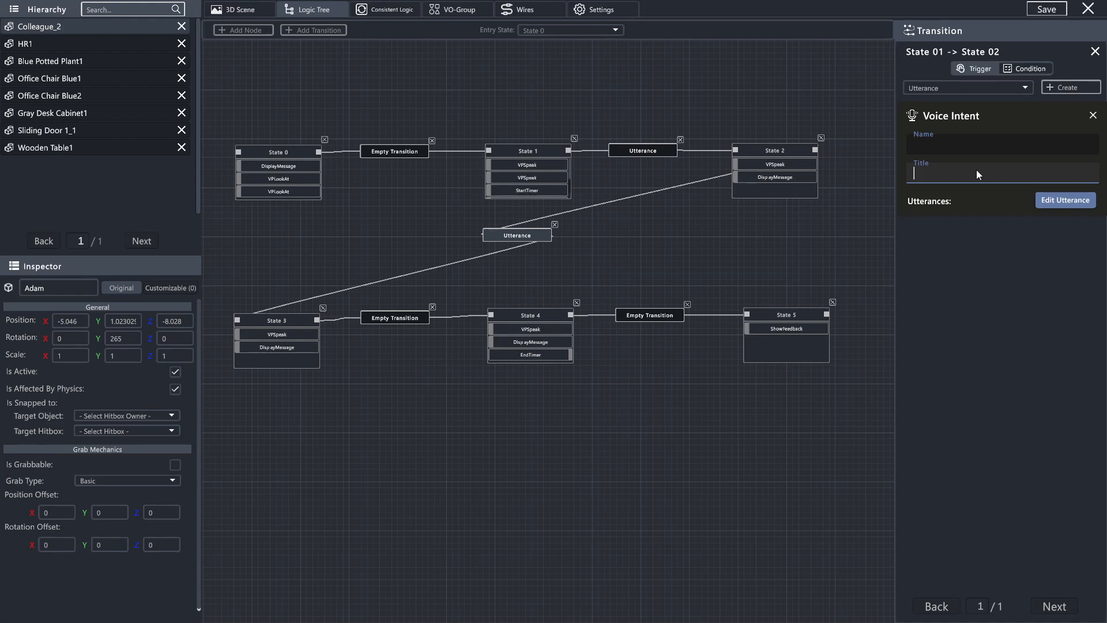
pyautogui.write('A')
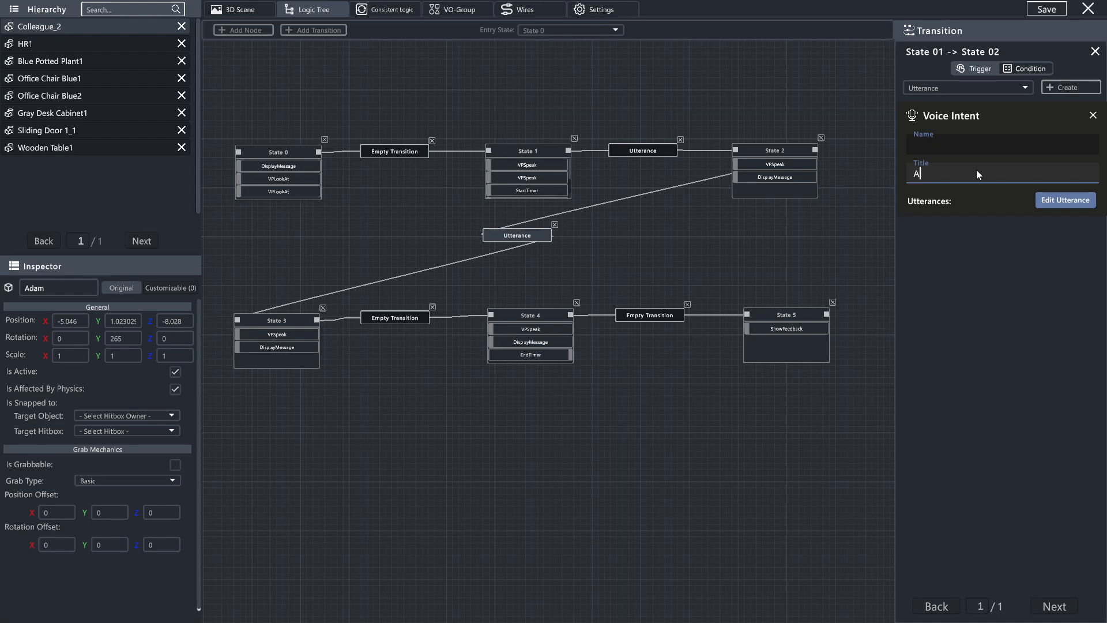
pyautogui.write('ssertion')
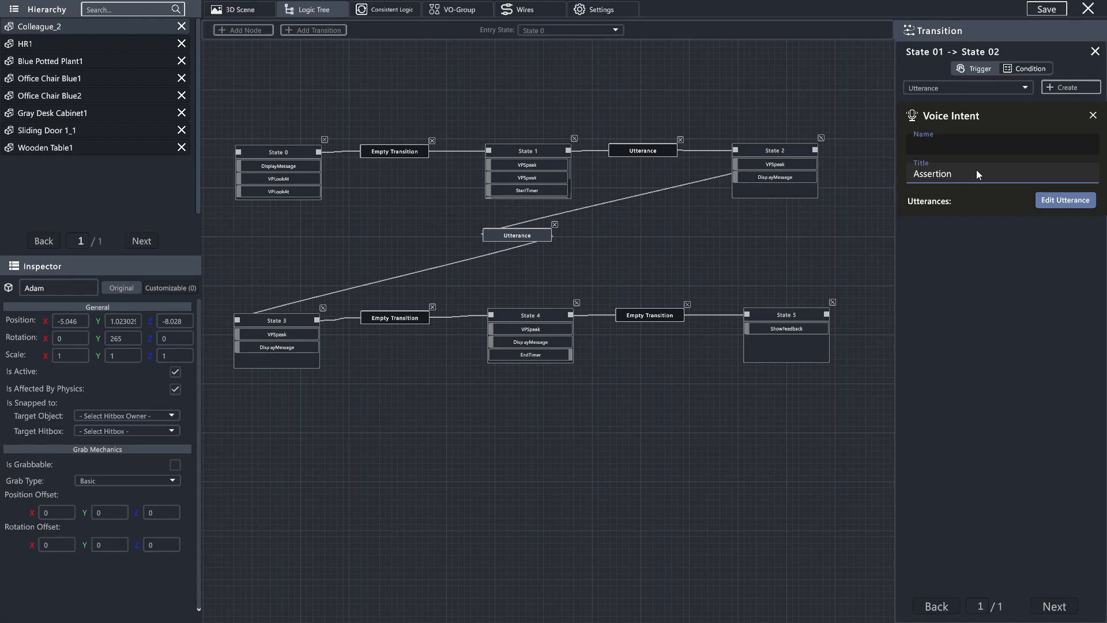
pyautogui.click(1065, 200)
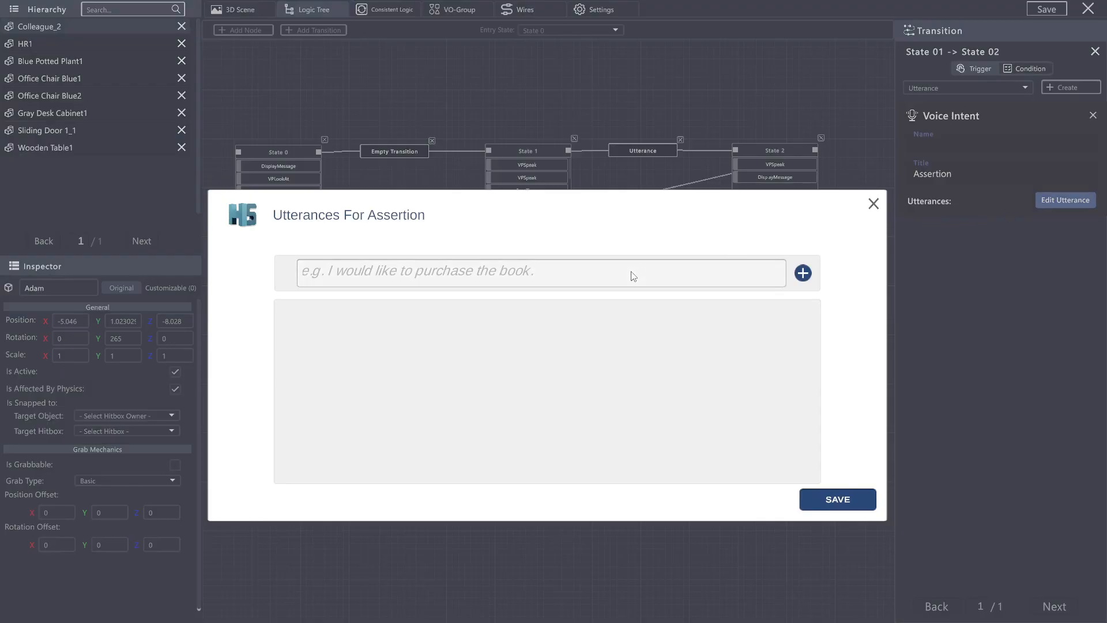
# Step: Add Assertion utterances like 'That is rude to say', 'Please stop', 'That is inappropriate', and save
pyautogui.write('You are being extremely rude')
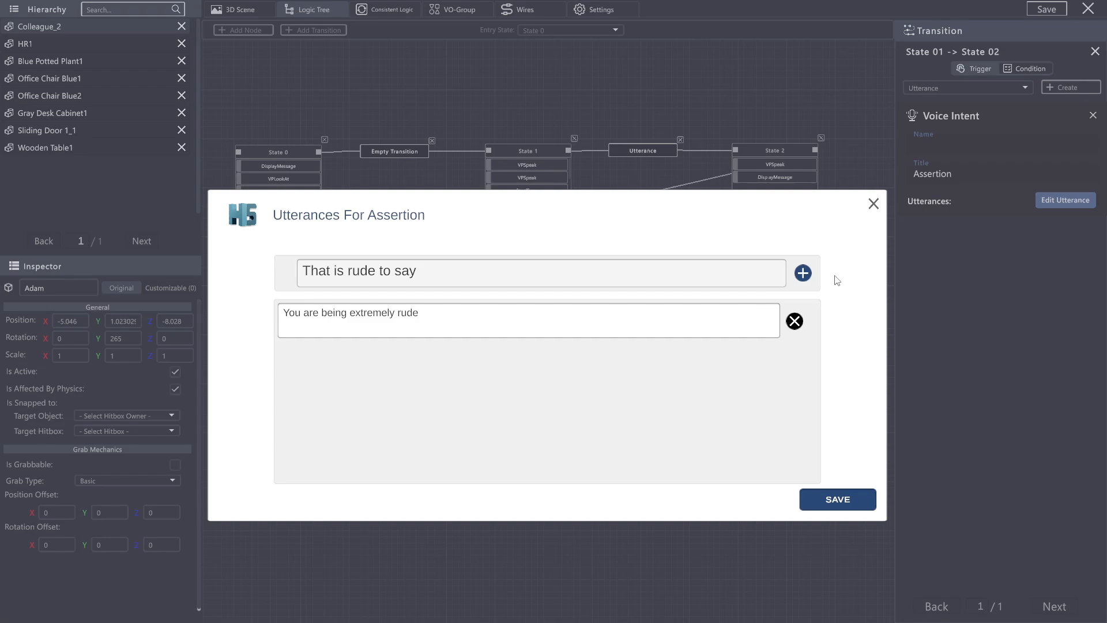
pyautogui.click(803, 273)
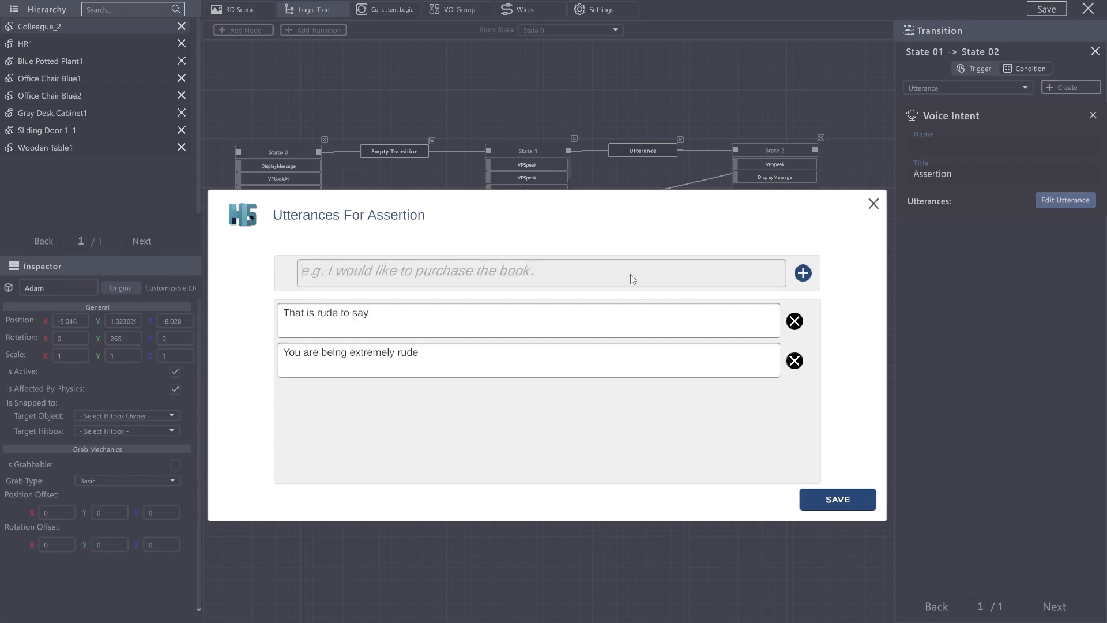
pyautogui.write('Please')
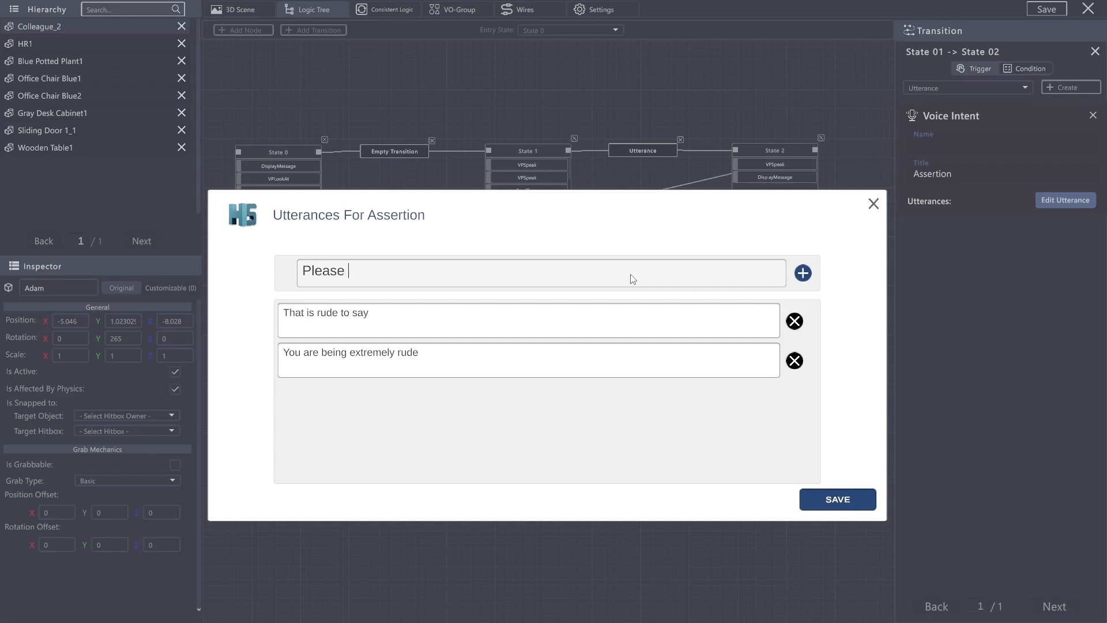
pyautogui.write('top')
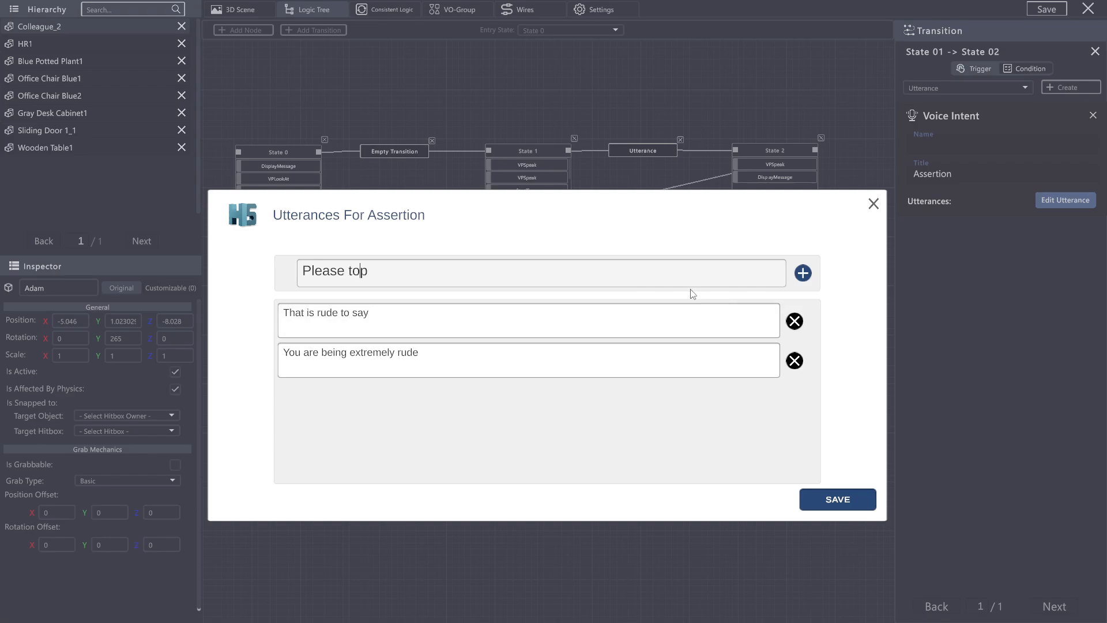
pyautogui.click(803, 273)
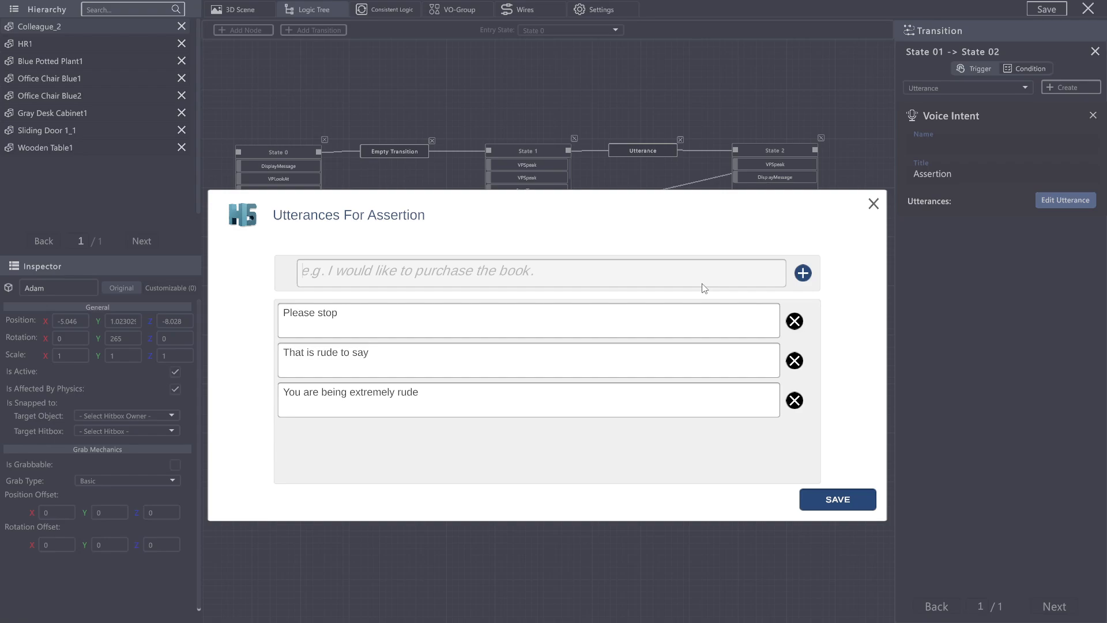
pyautogui.write('That is inapprop')
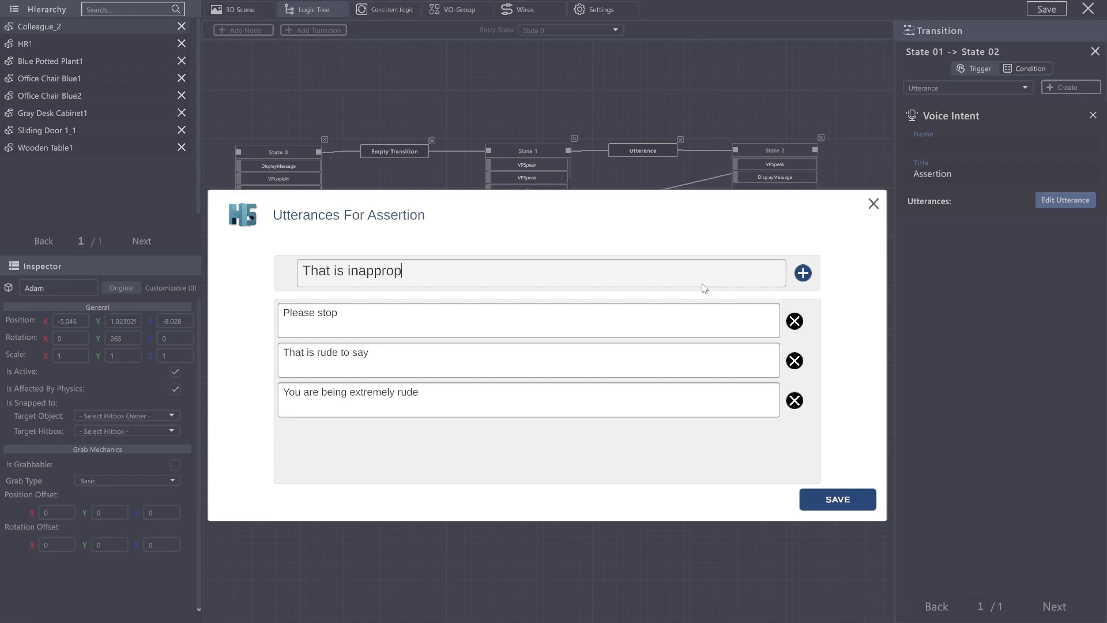
pyautogui.click(803, 273)
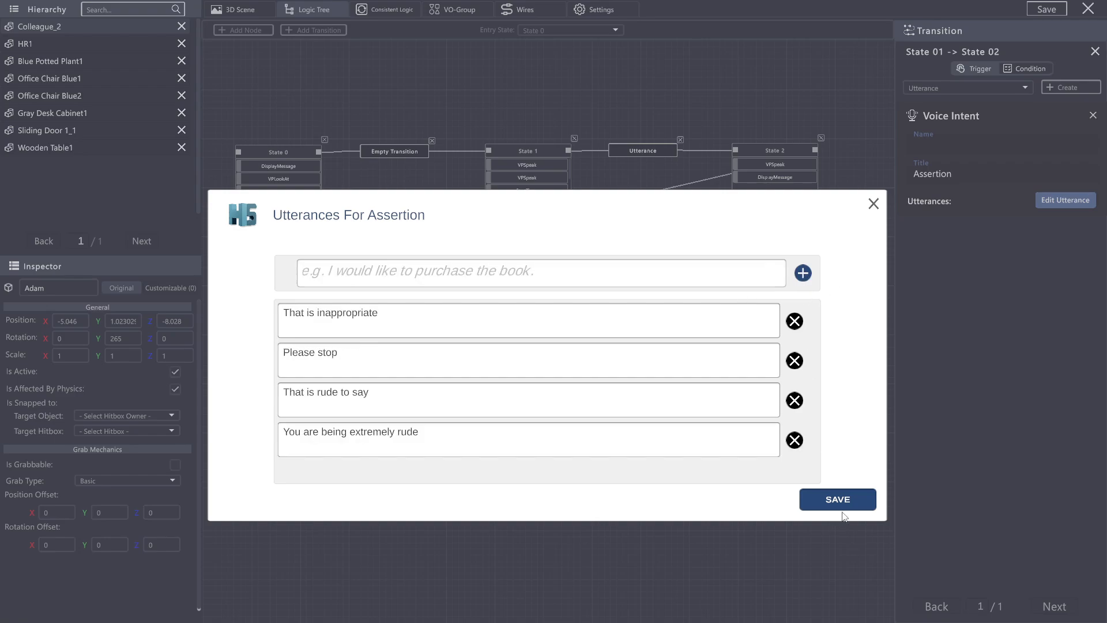
pyautogui.click(837, 499)
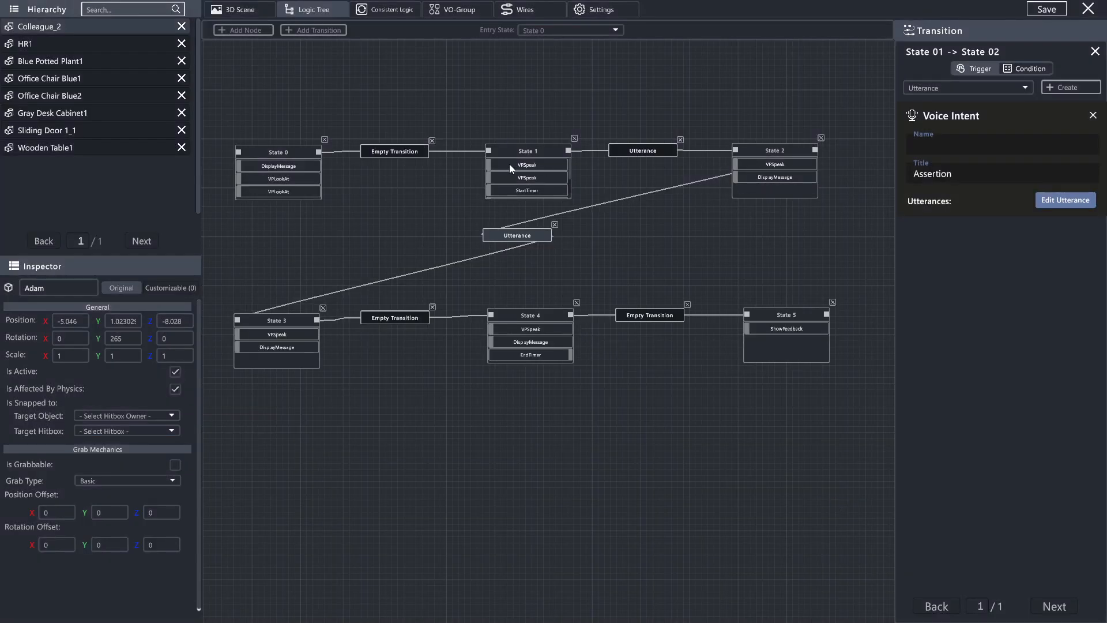
# Step: Review State 1's actions and the stored Inquiry 1 and Assertion utterances
pyautogui.click(527, 150)
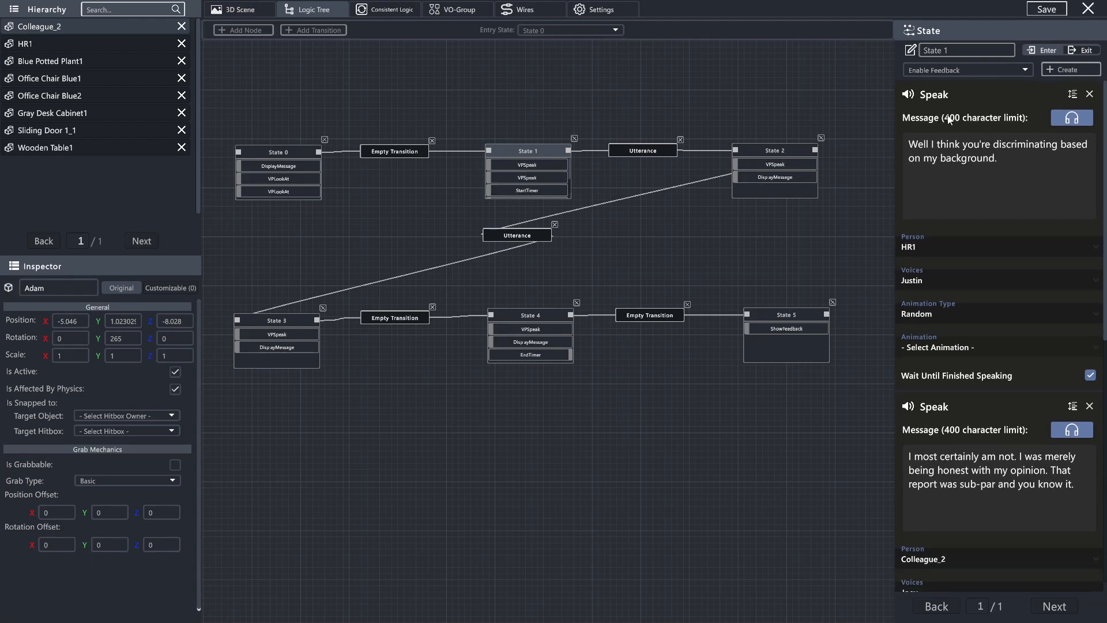
pyautogui.scroll(-3)
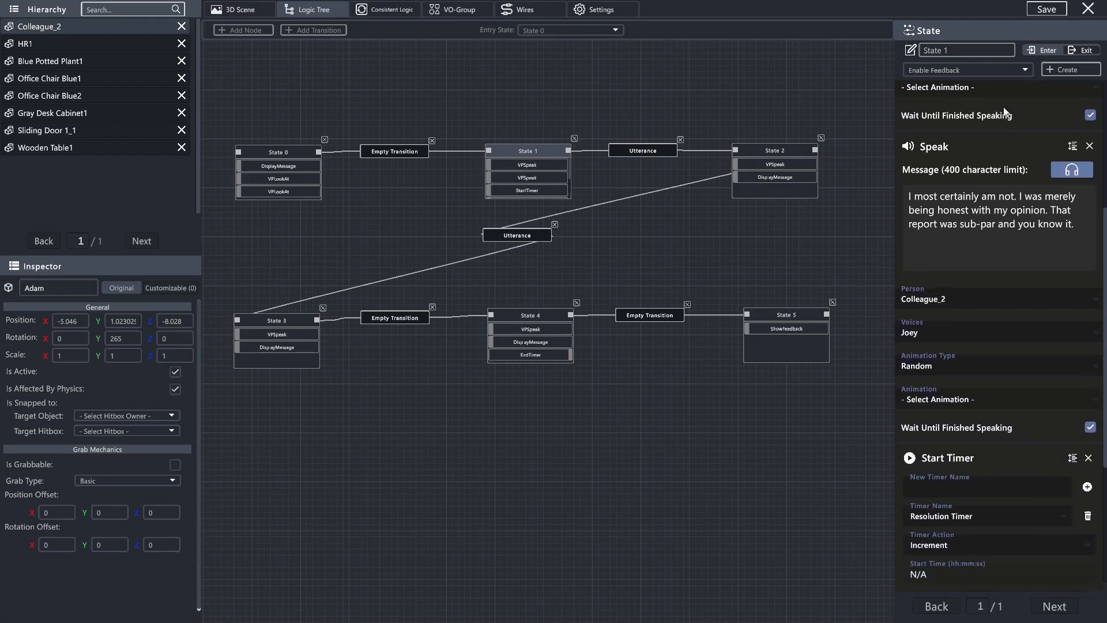
pyautogui.scroll(-3)
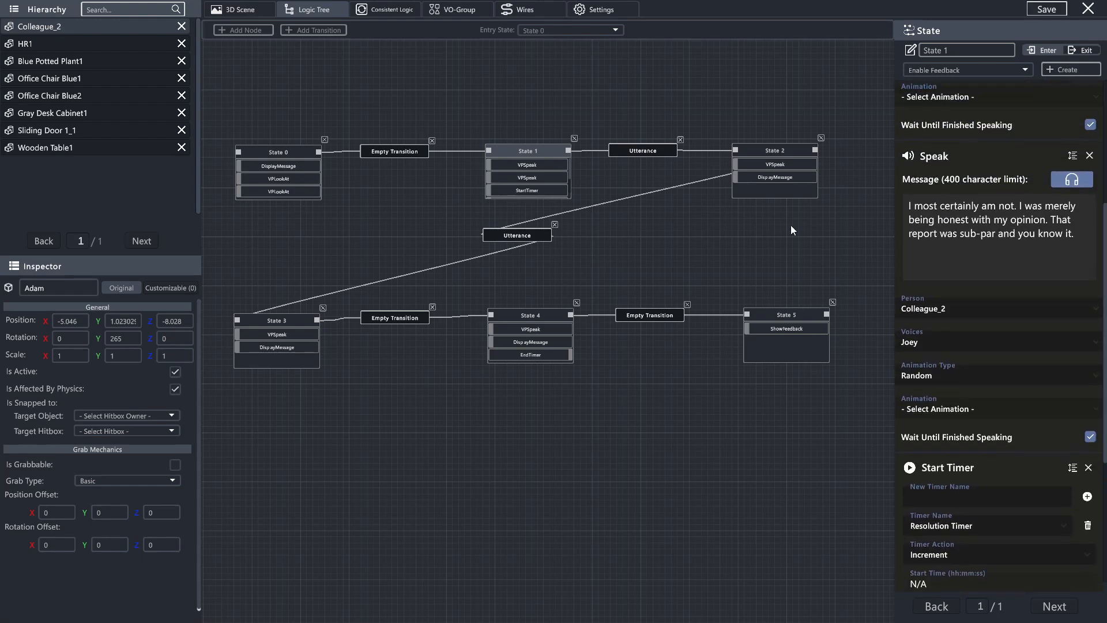
pyautogui.click(641, 150)
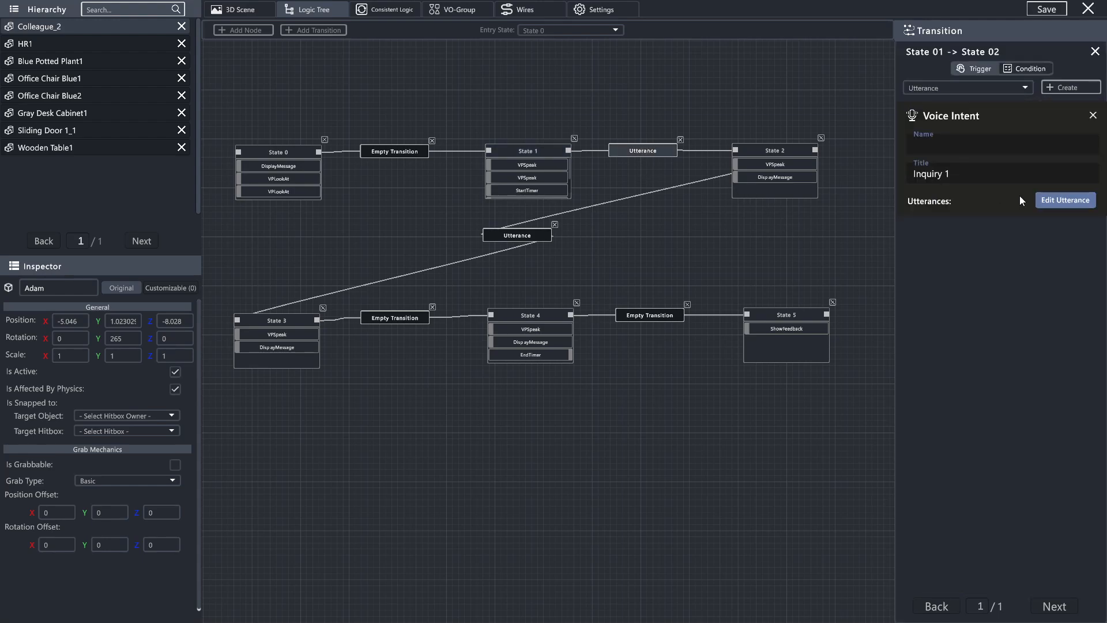
pyautogui.click(1064, 199)
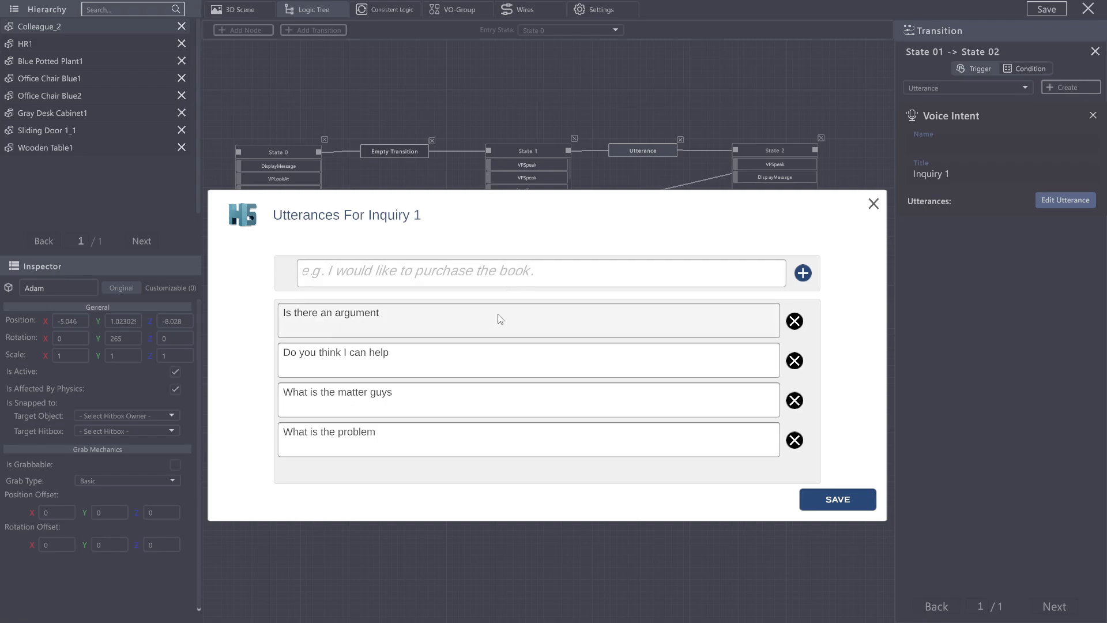
pyautogui.moveTo(365, 382)
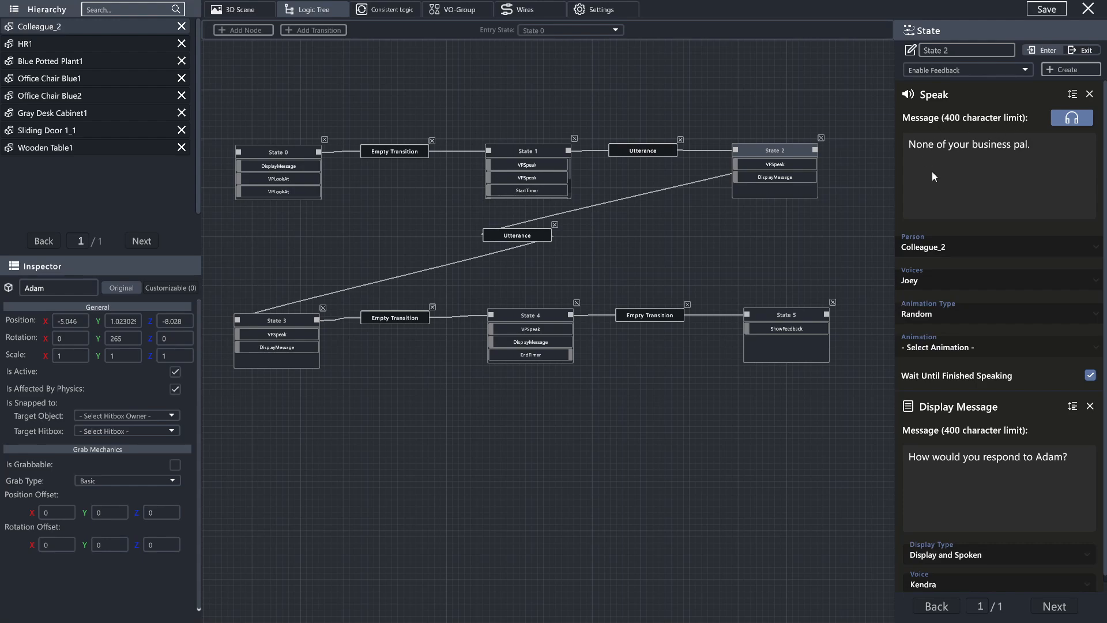
pyautogui.moveTo(512, 239)
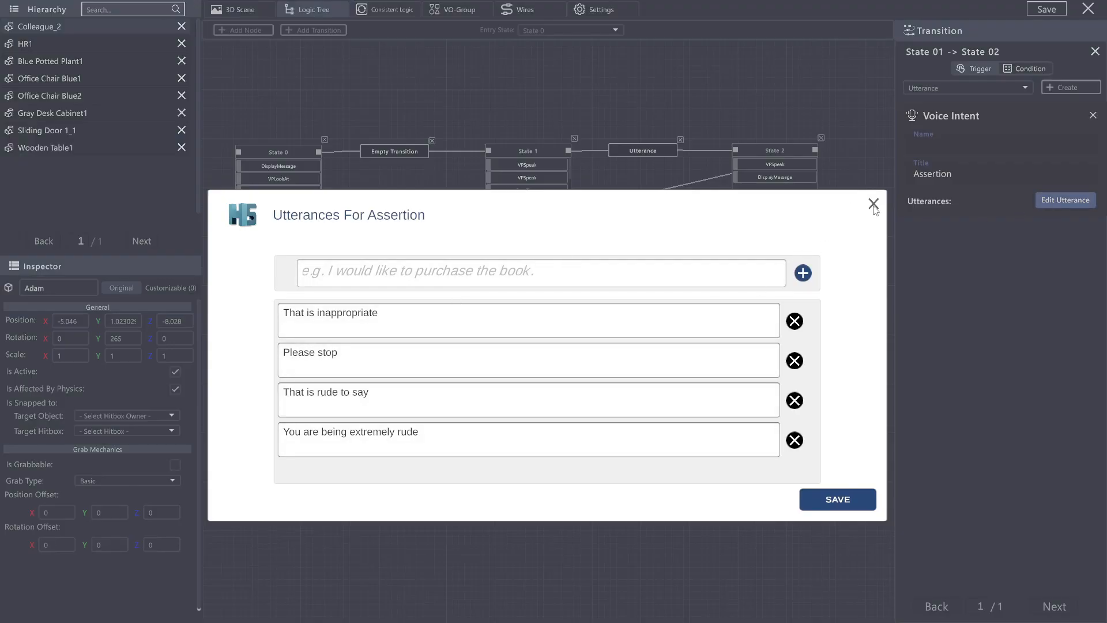
pyautogui.click(874, 204)
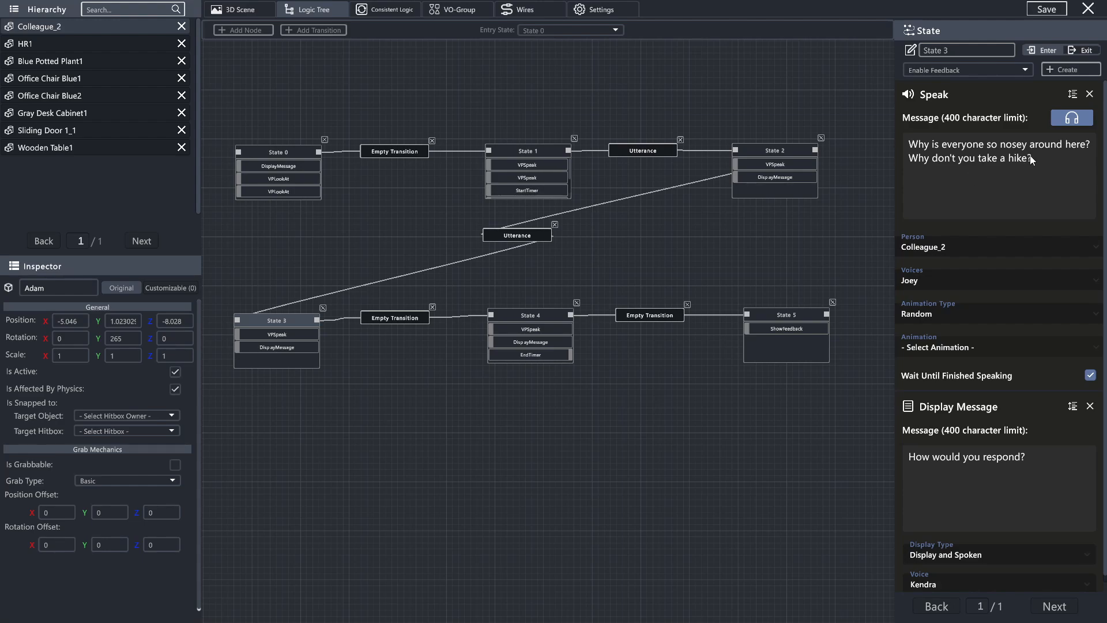
pyautogui.moveTo(386, 318)
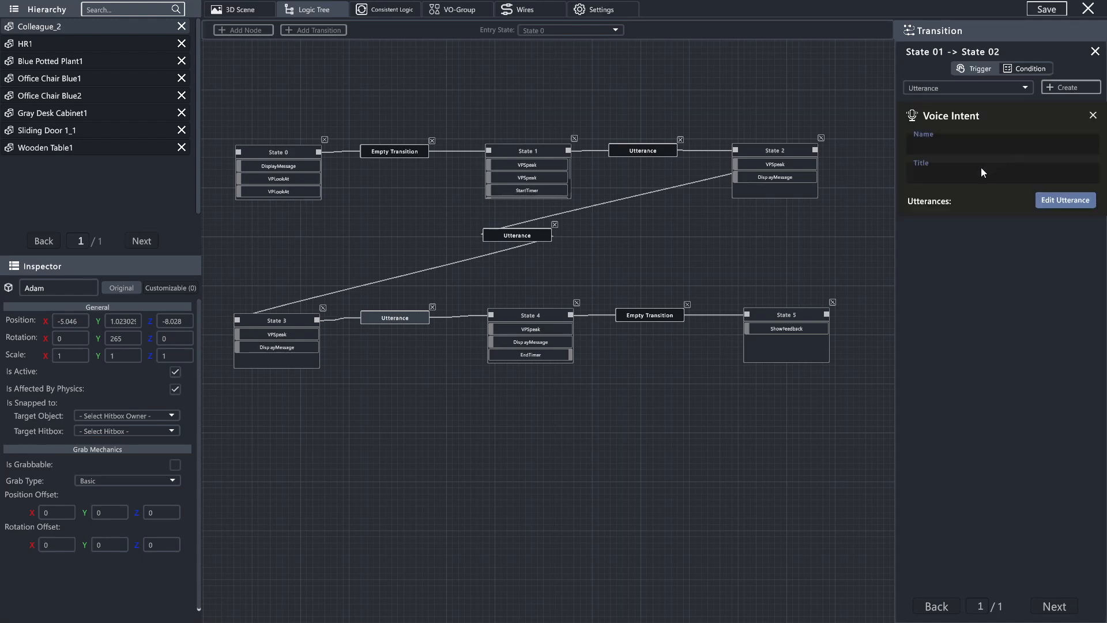
# Step: Title the State 3→4 intent 'Addressing Coworker' with utterance 'Would you like me to leave' and save
pyautogui.click(1000, 173)
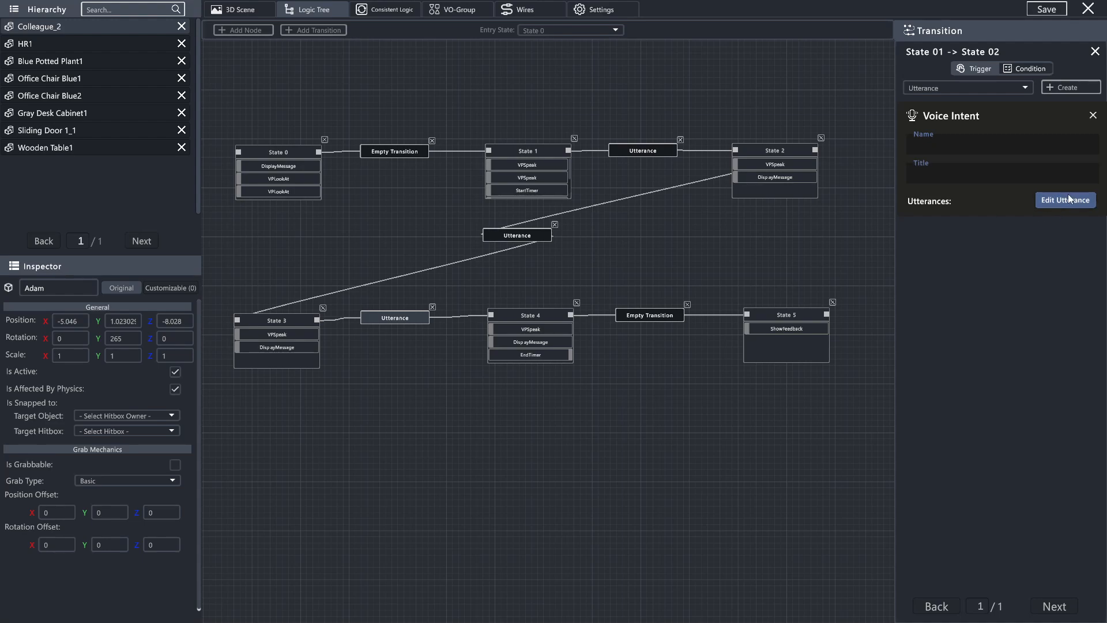
pyautogui.click(1065, 200)
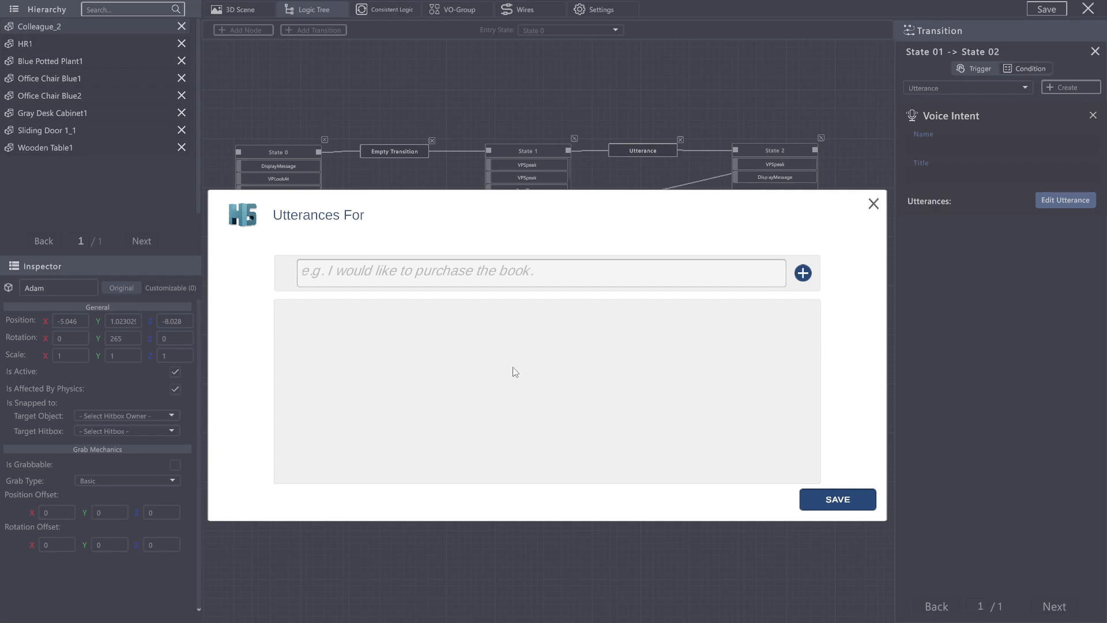
pyautogui.write('Would you like me to leave')
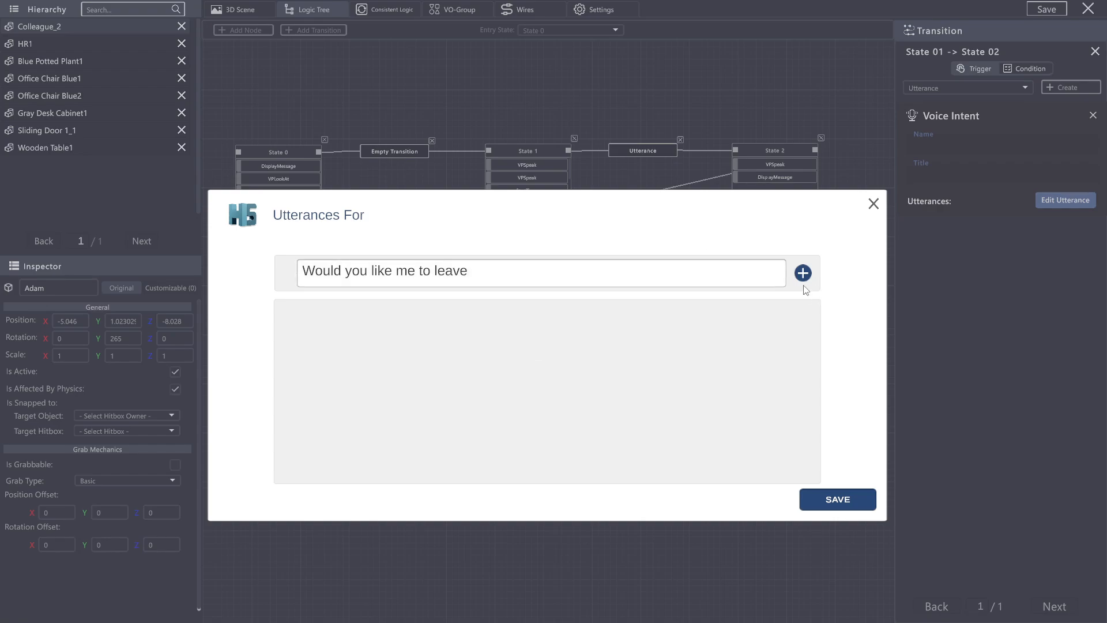
pyautogui.click(873, 204)
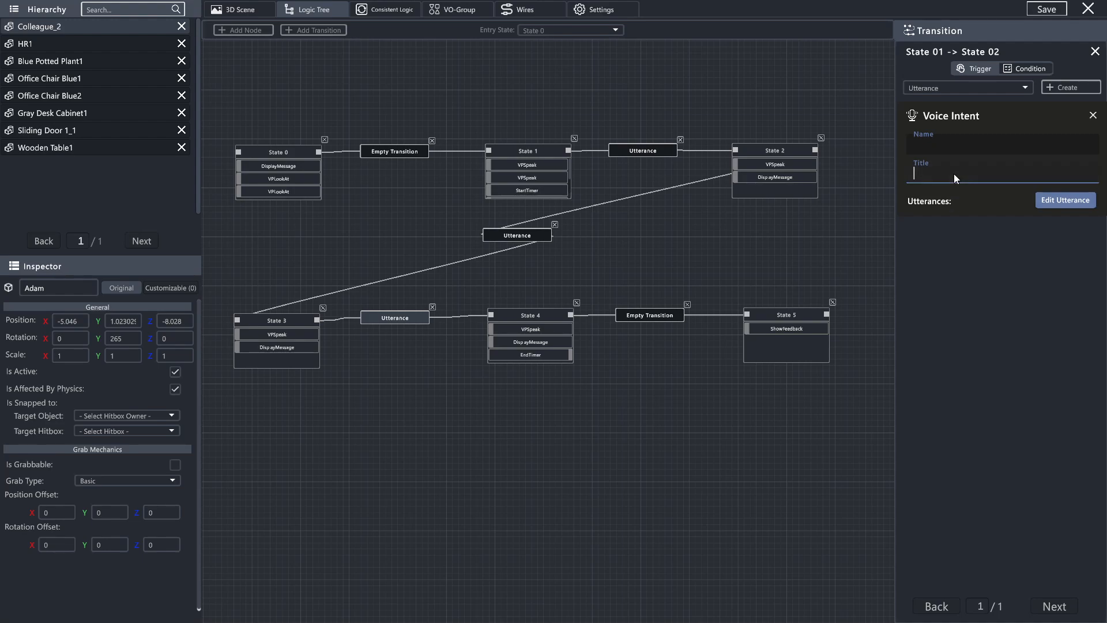
pyautogui.write('Addressing Coworker')
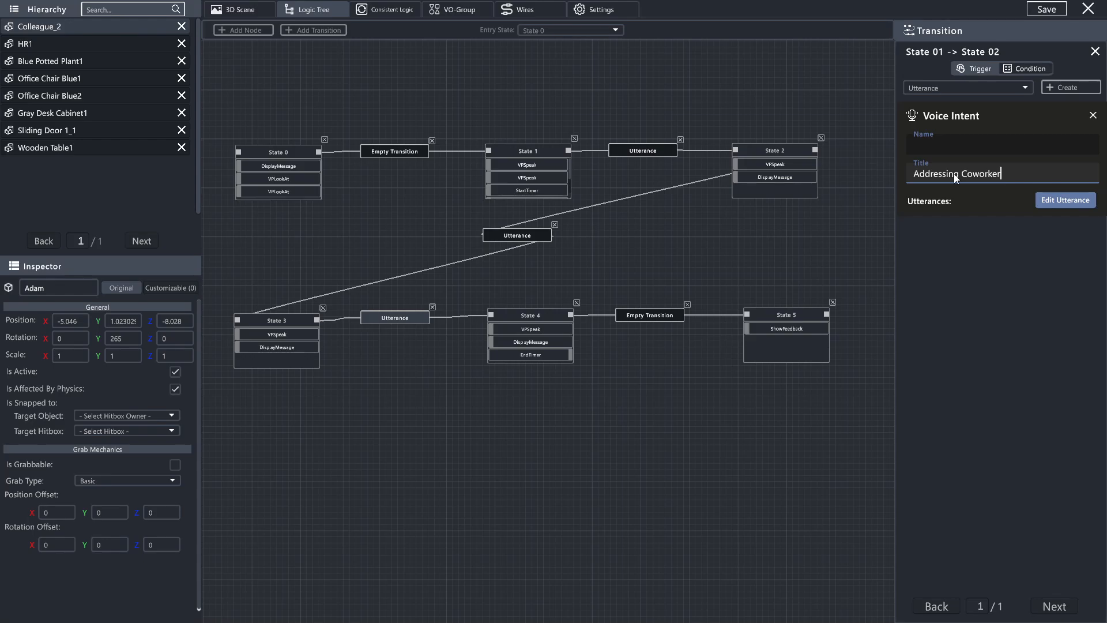
pyautogui.click(1065, 200)
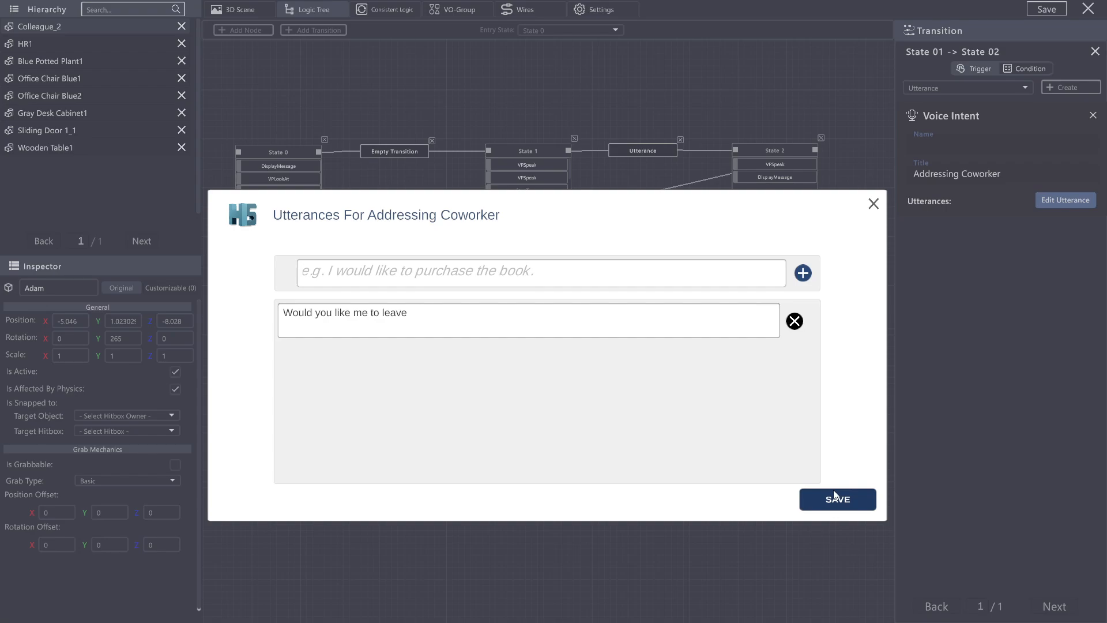
pyautogui.click(837, 500)
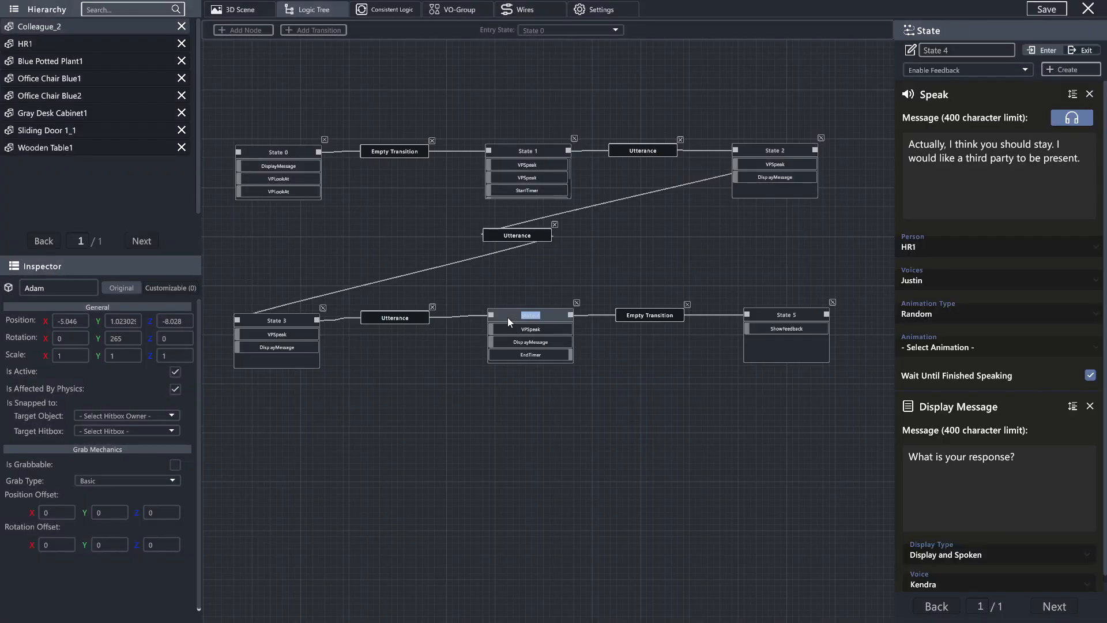
pyautogui.moveTo(951, 113)
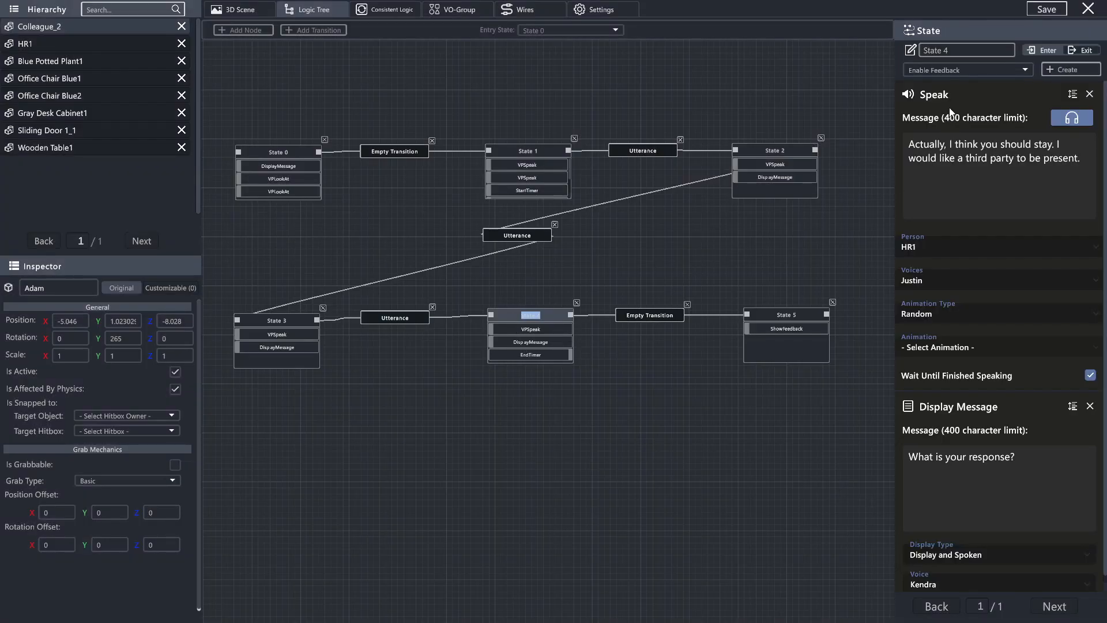
pyautogui.moveTo(649, 323)
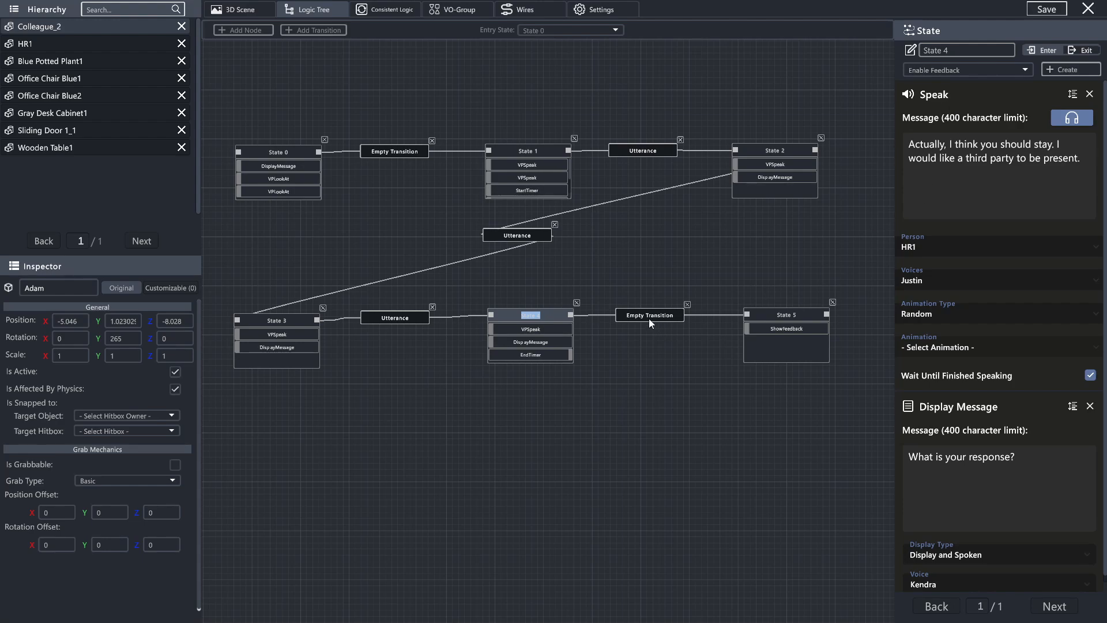
# Step: Set the State 4→5 transition to an Utterance trigger
pyautogui.click(650, 315)
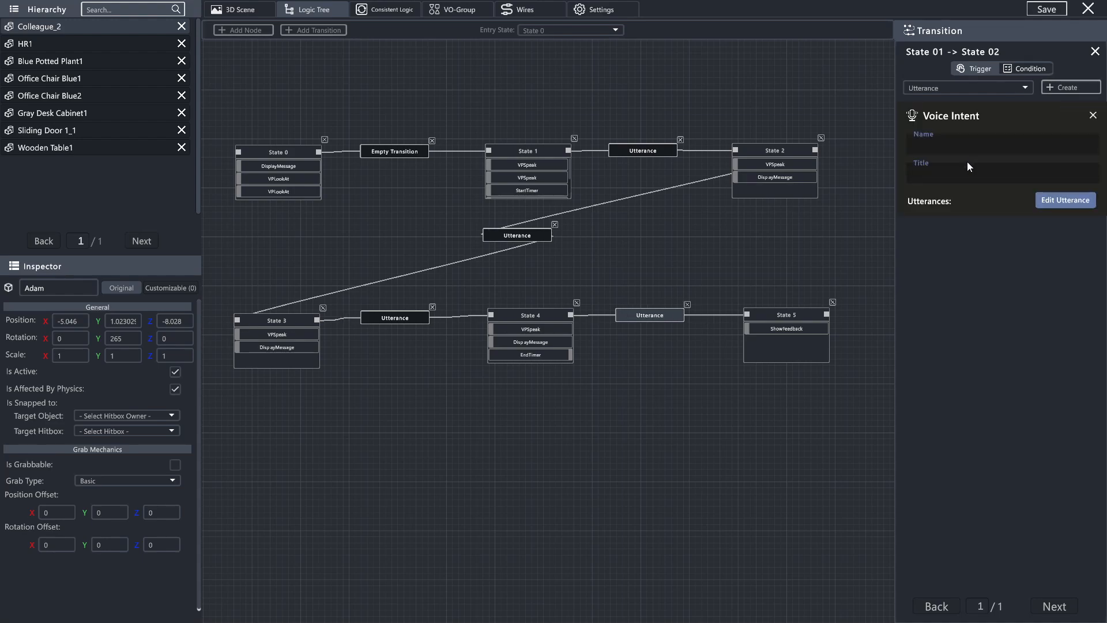
# Step: Title the intent 'Resolution' with utterances 'We should resolve this', 'Don't take things too far', 'Stop arguing'
pyautogui.write('Res')
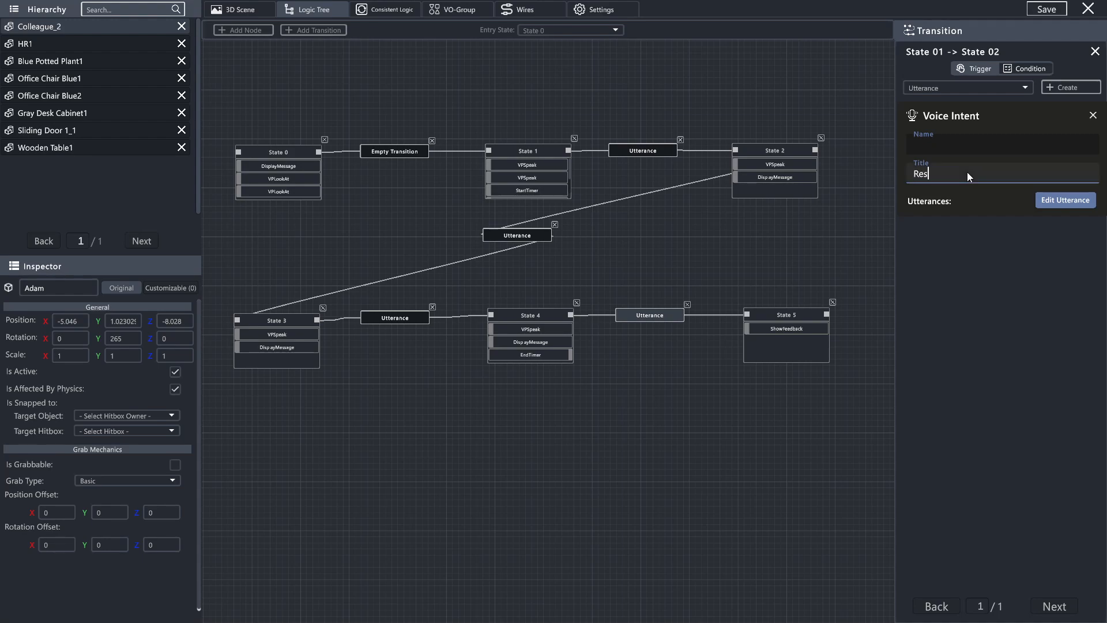
pyautogui.write('olution')
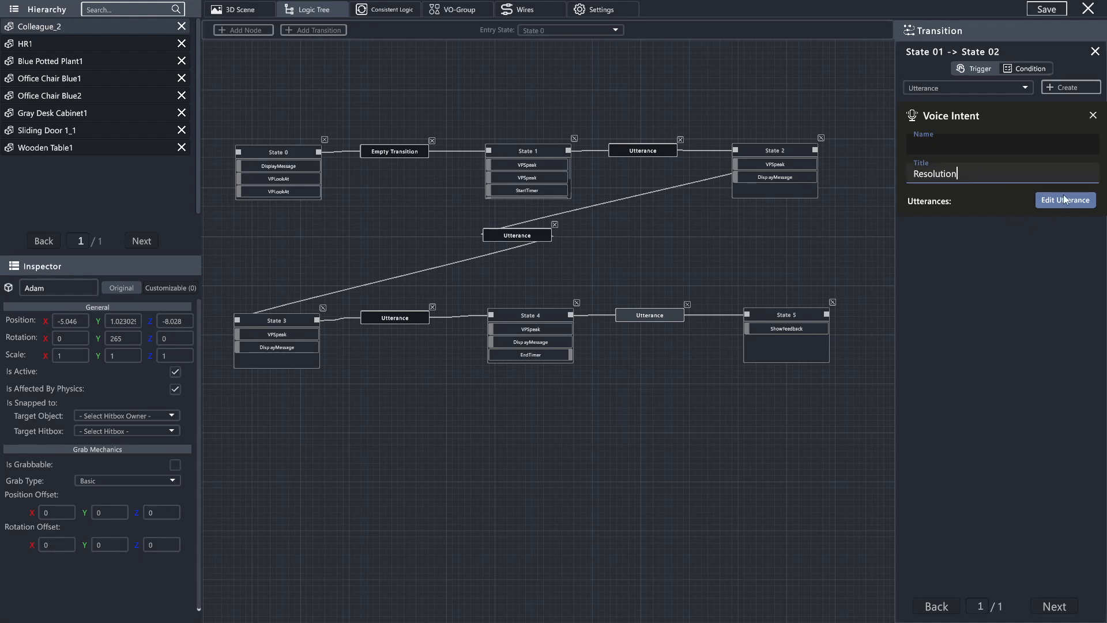
pyautogui.click(1065, 199)
pyautogui.write('We should')
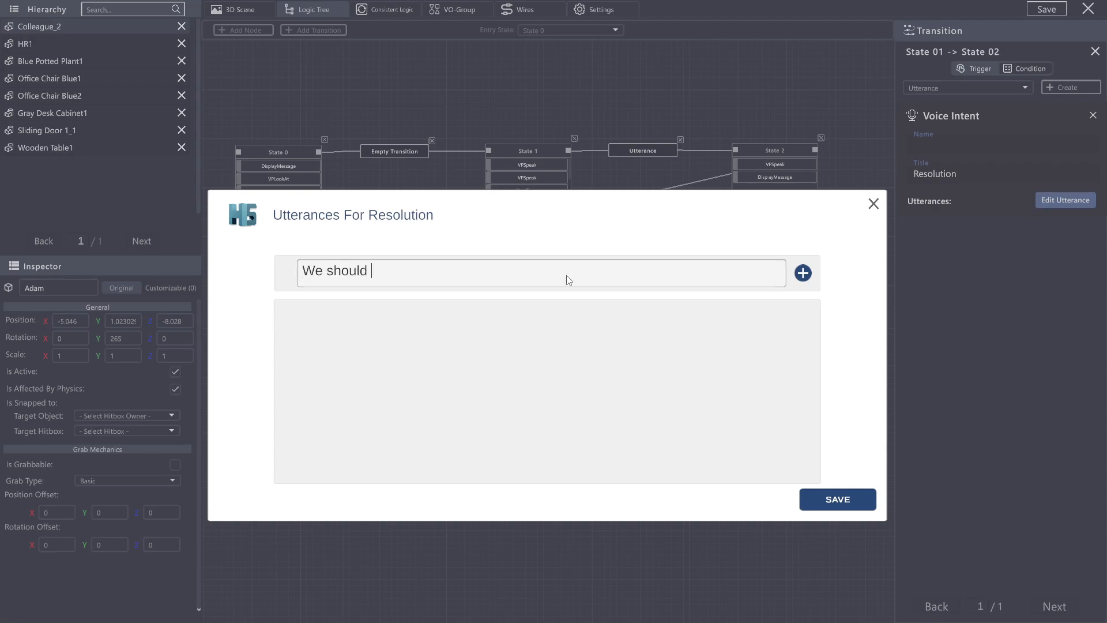
pyautogui.write('resolve this')
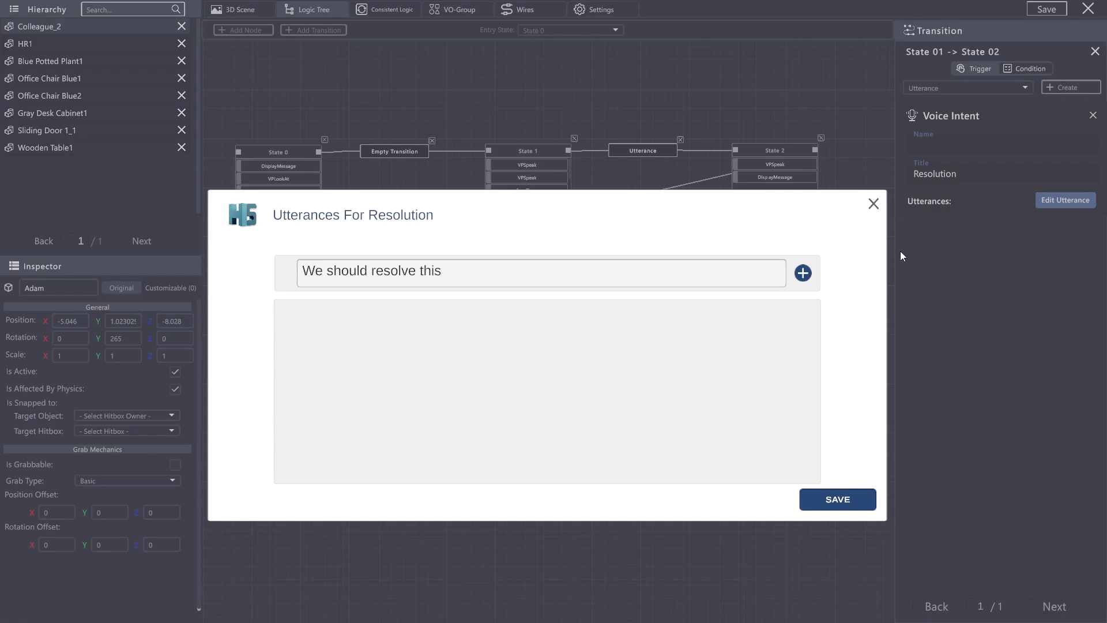
pyautogui.click(803, 273)
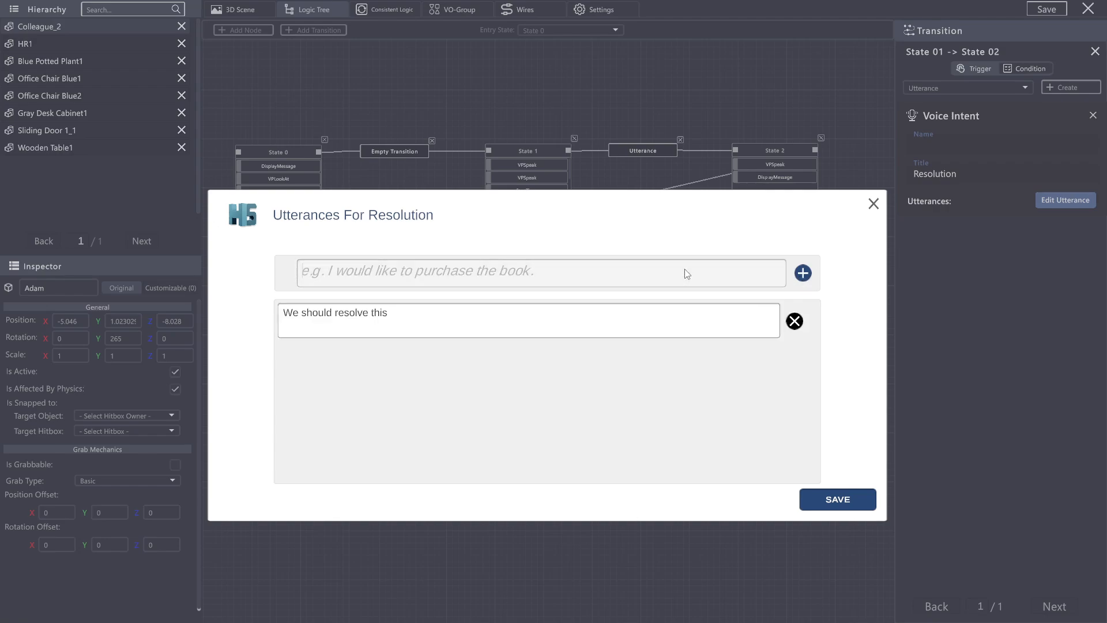
pyautogui.write("Don't take things too far")
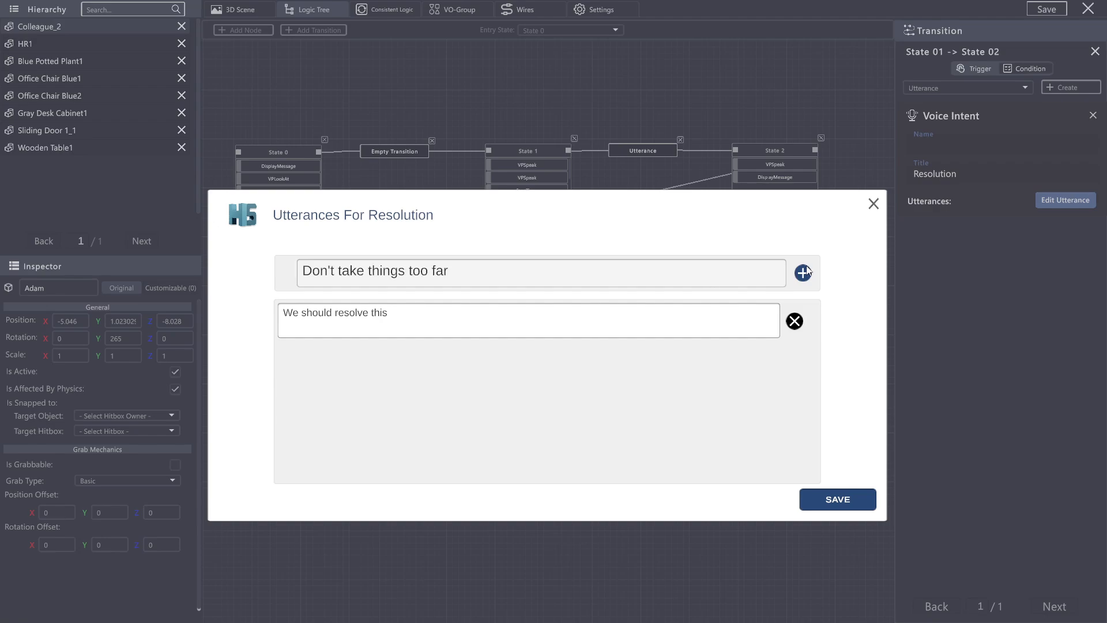
pyautogui.write('Stop')
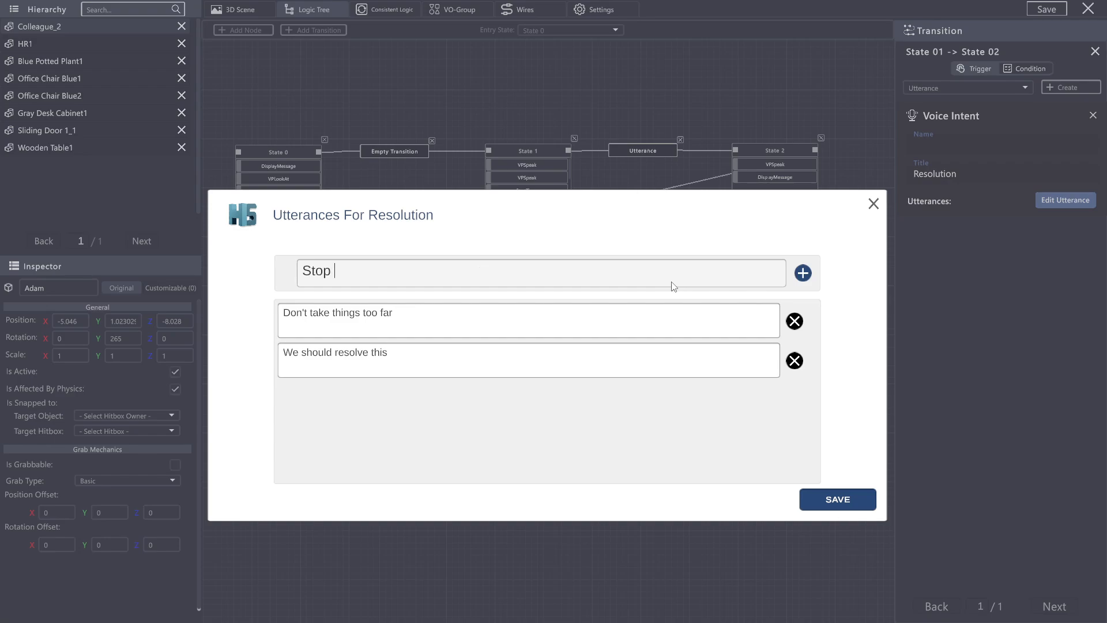
pyautogui.write('arguing')
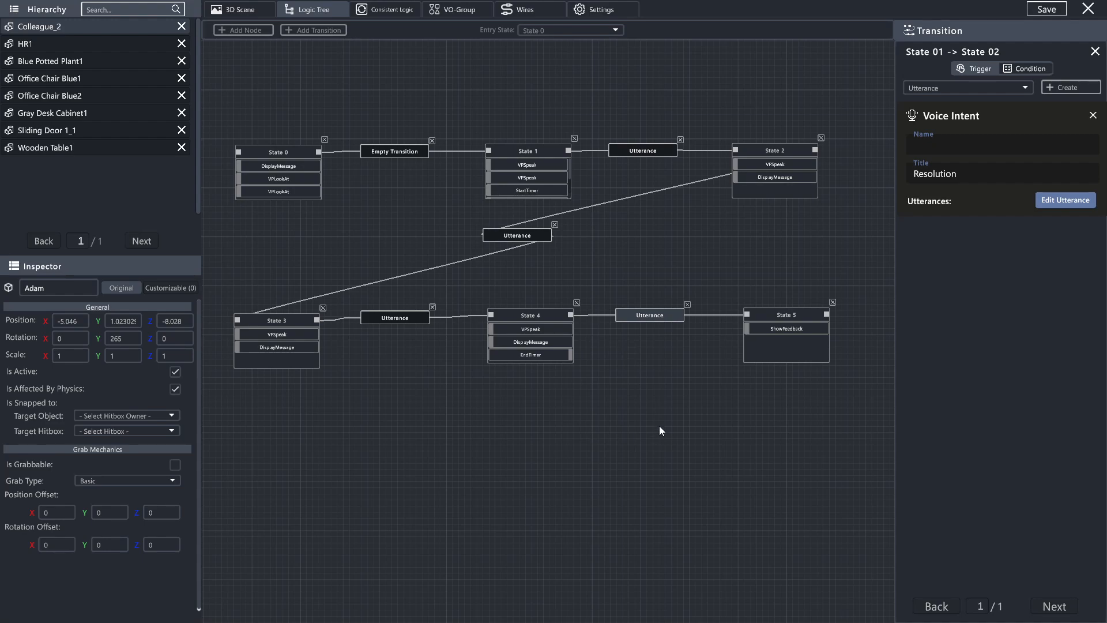
pyautogui.moveTo(758, 288)
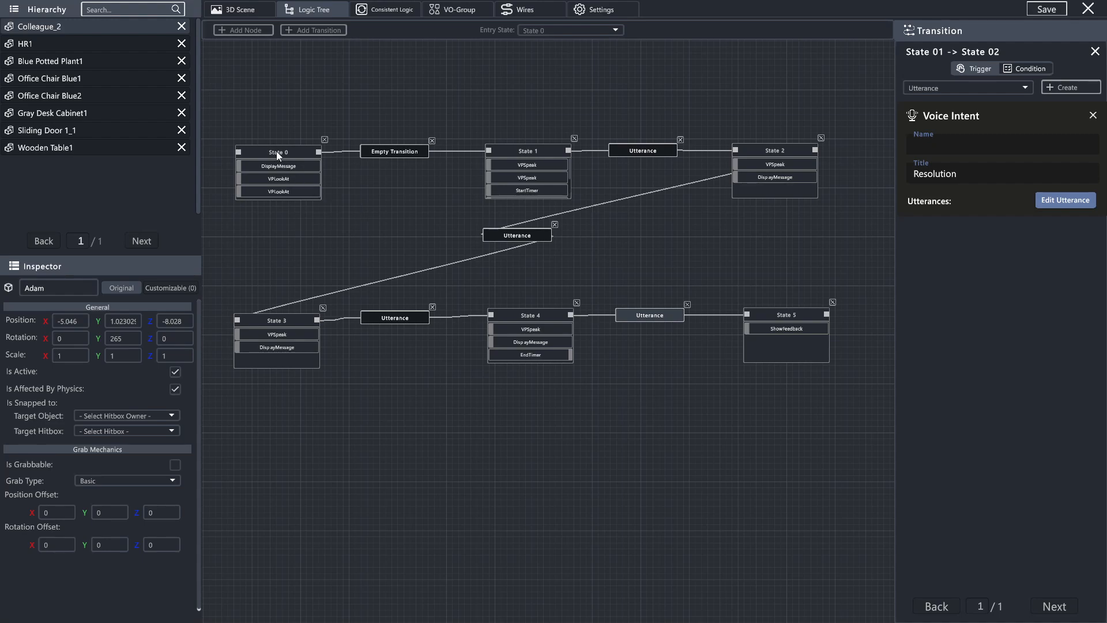
# Step: Select State 0 to show its welcome message and look-at actions for renaming
pyautogui.click(278, 152)
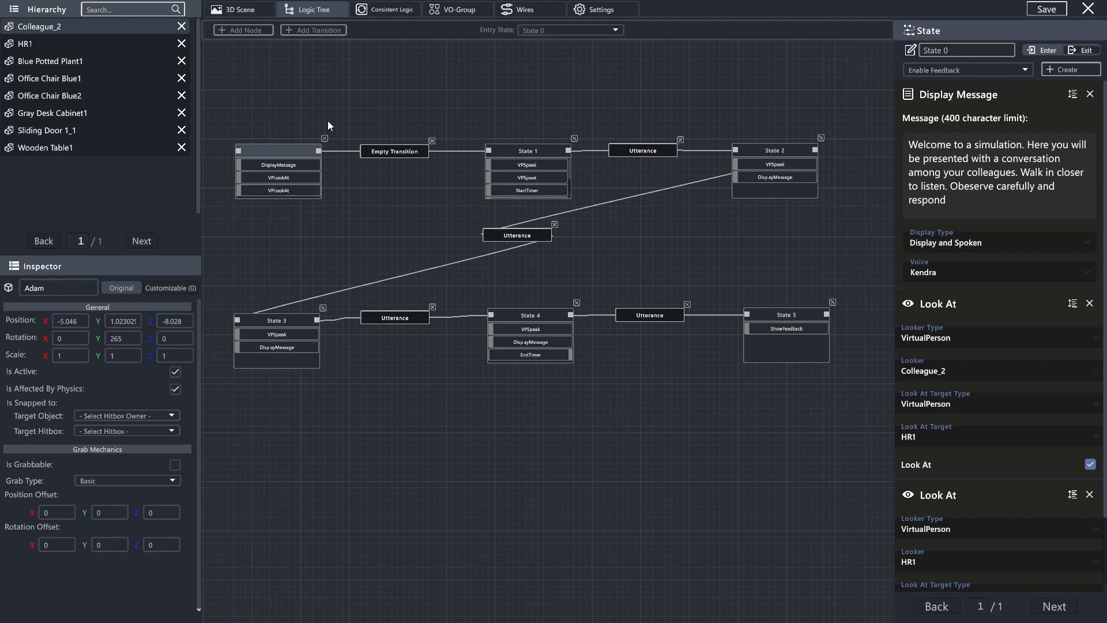
# Step: Rename State 0 to Introduction, State 1 to Conversation 1 and State 2 to Conversation 2
pyautogui.write('Introduc')
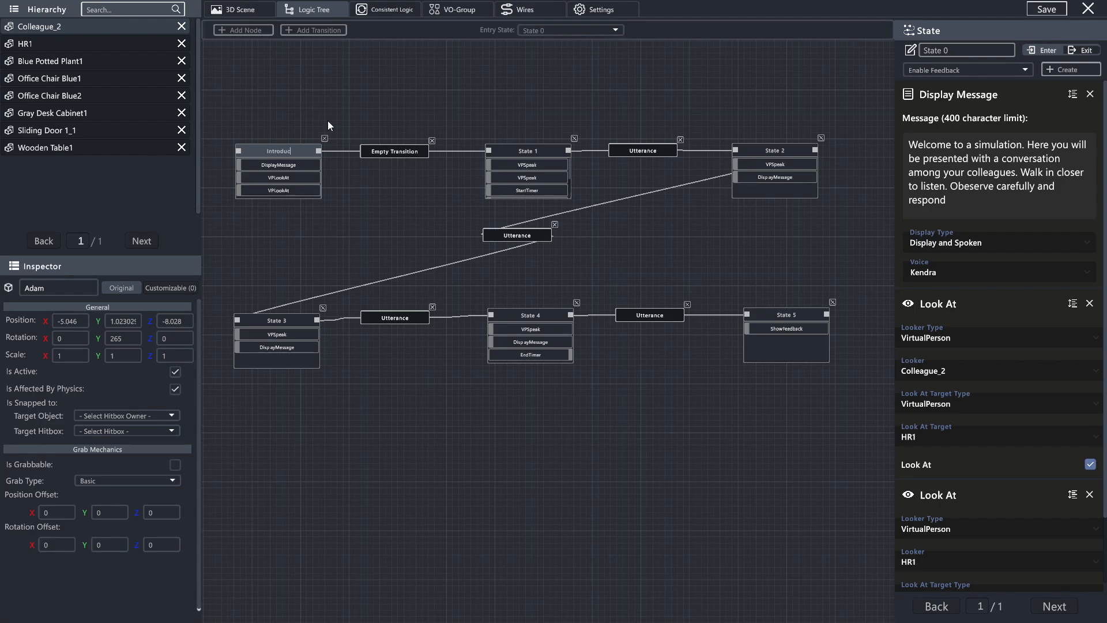
pyautogui.click(526, 150)
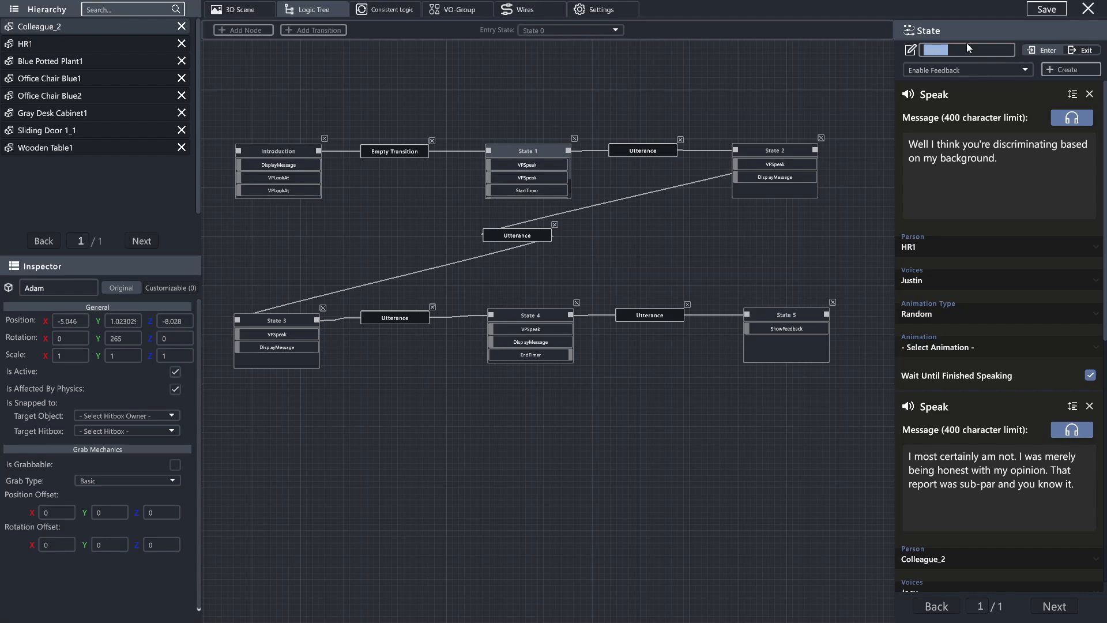
pyautogui.write('Conversation 1')
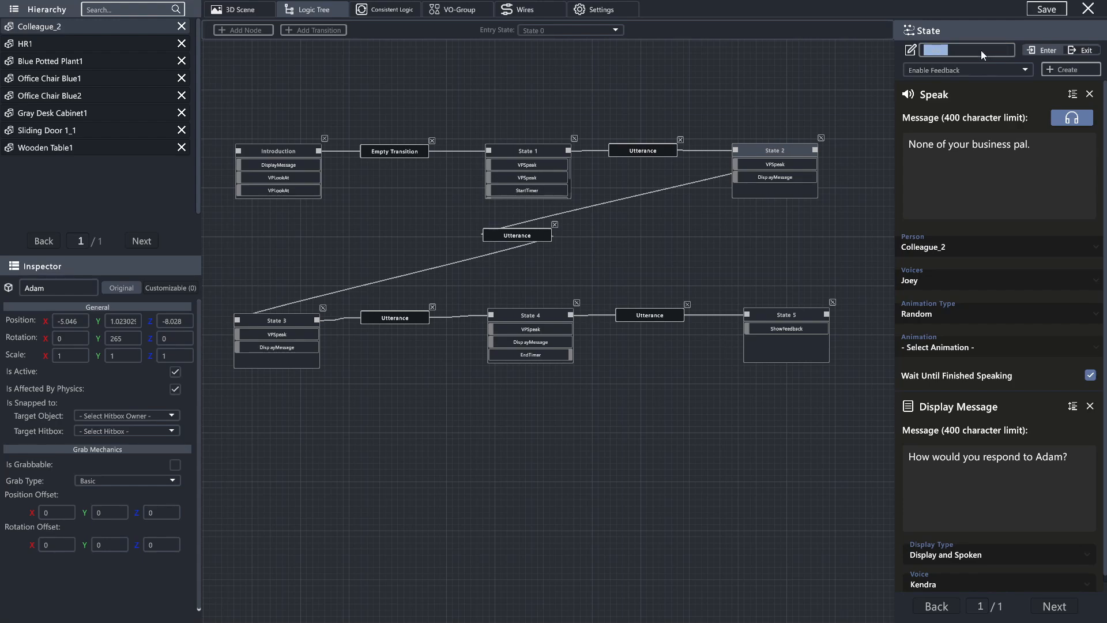
pyautogui.write('Conver')
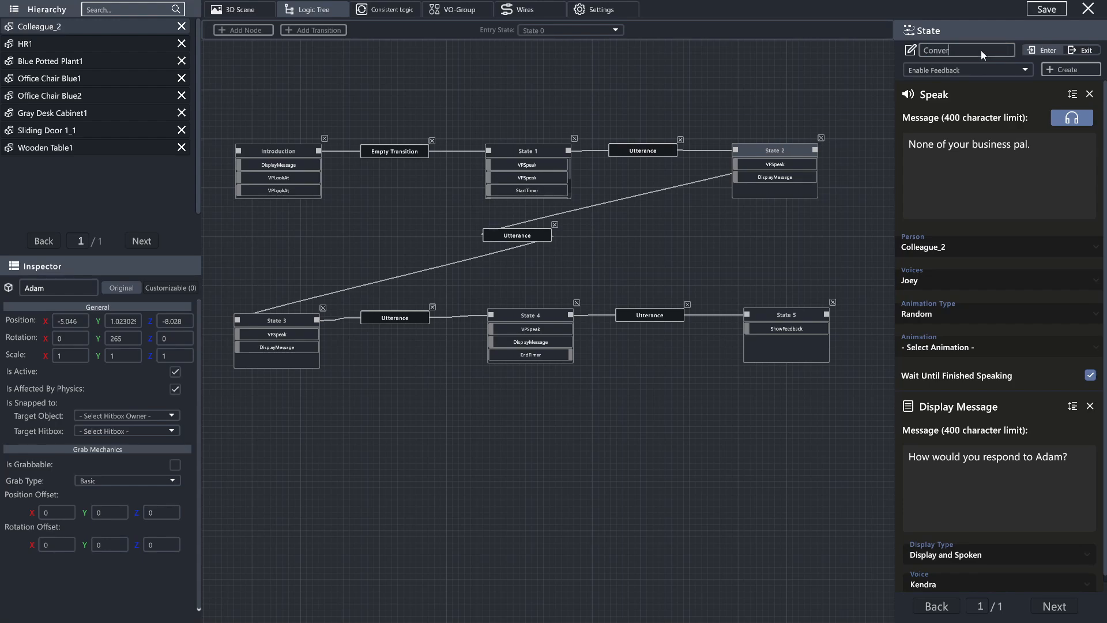
pyautogui.write('Conversation 2')
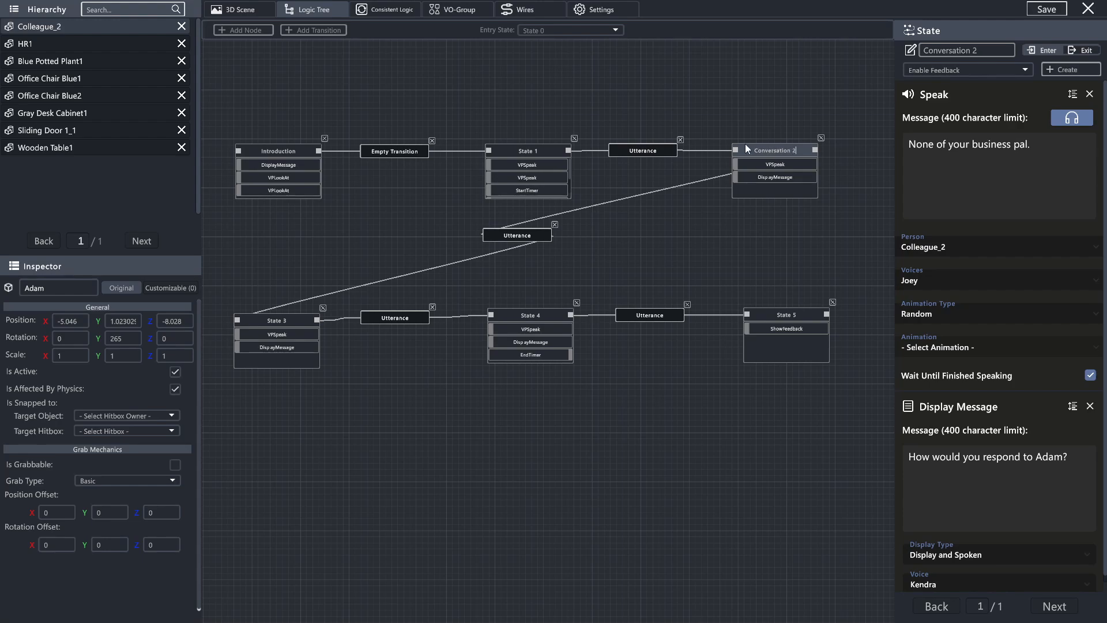
# Step: Rename State 3 to Conversation 3, then select States 4 and 5 for renaming to Conversation 4 and Resolution
pyautogui.click(527, 150)
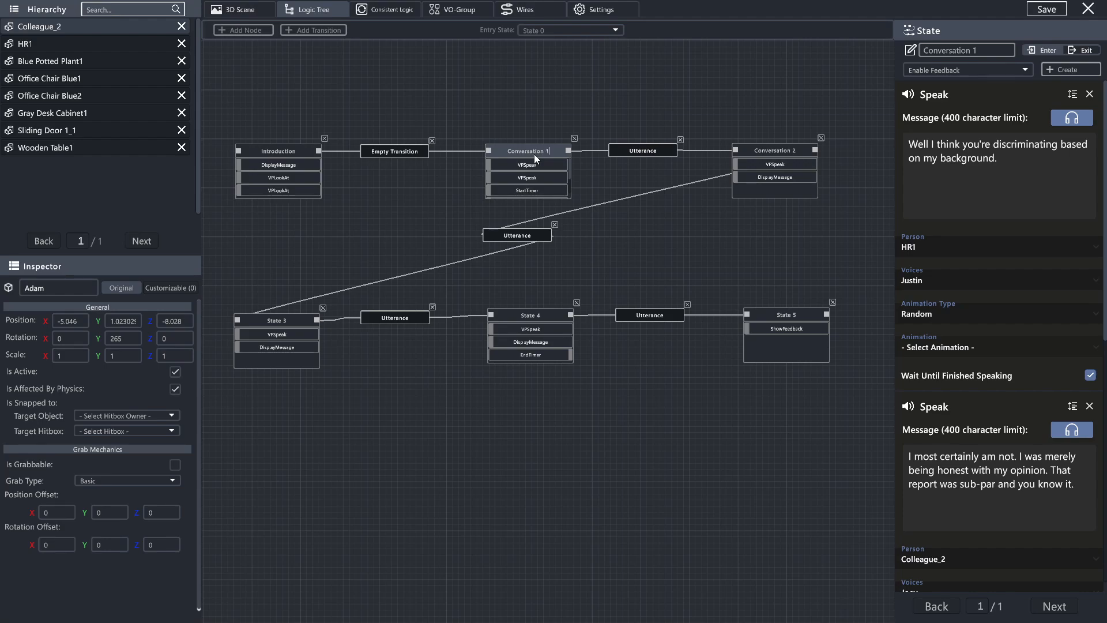
pyautogui.click(276, 320)
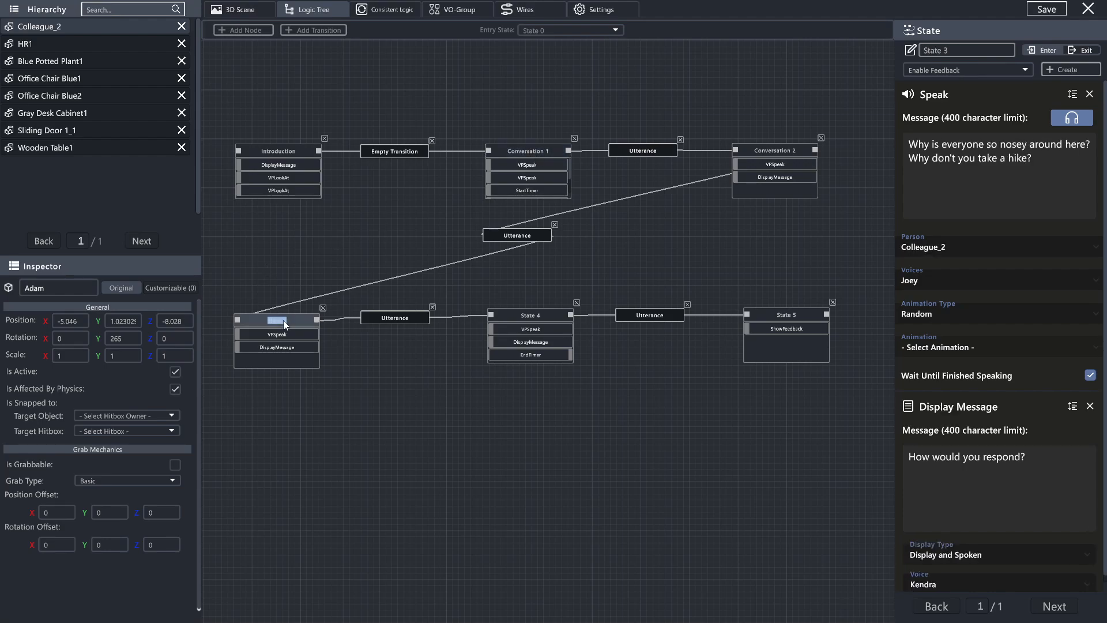
pyautogui.write('Conversation 3')
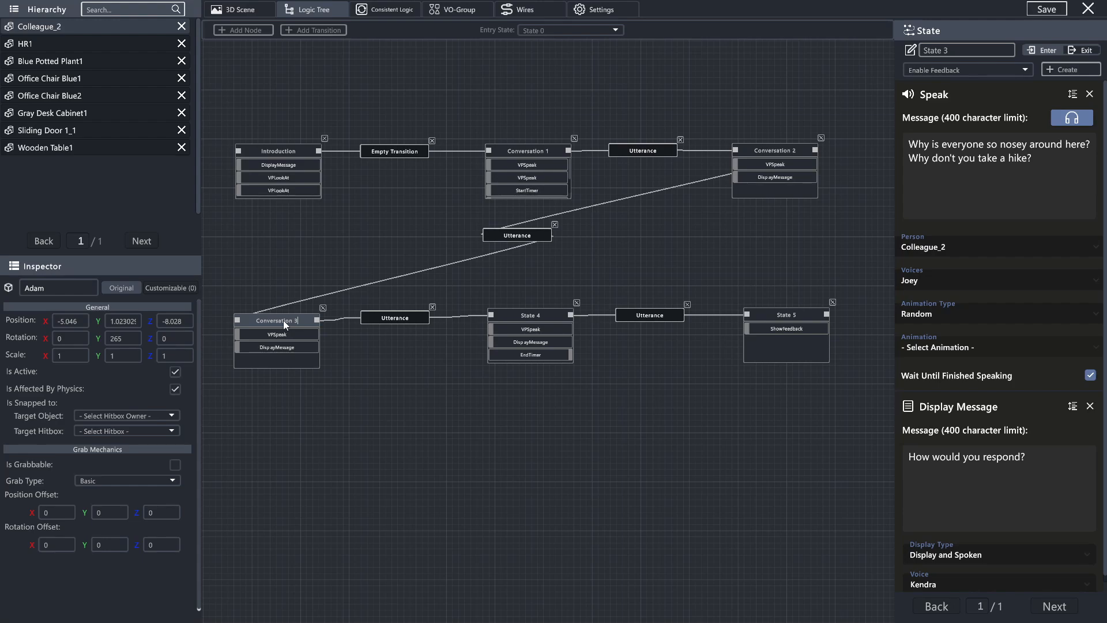
pyautogui.click(529, 314)
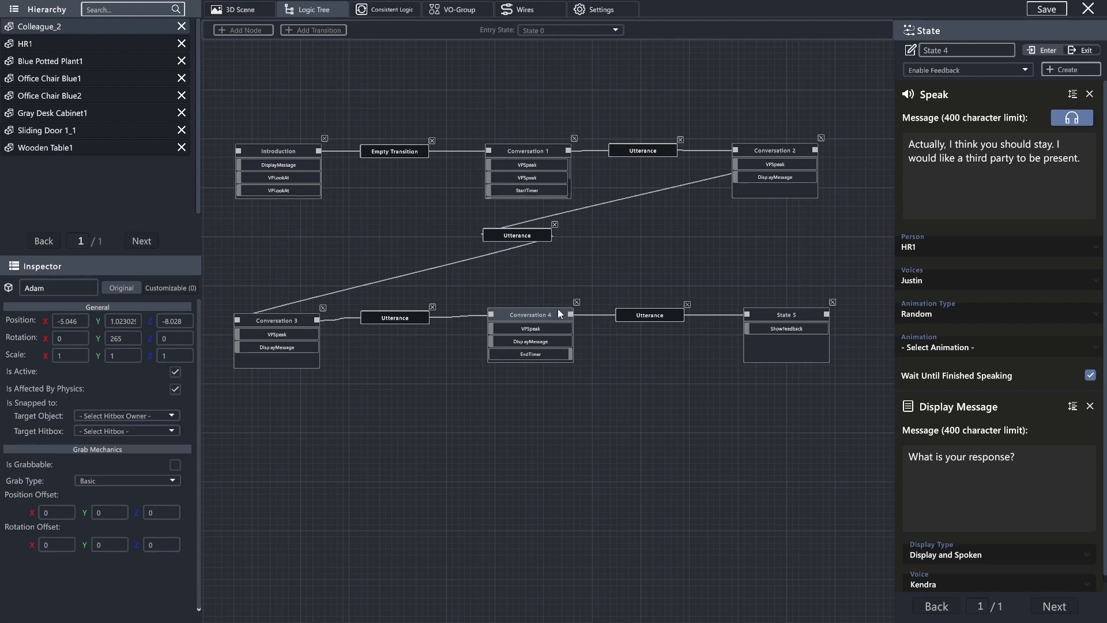
pyautogui.click(785, 313)
pyautogui.write('Resolution')
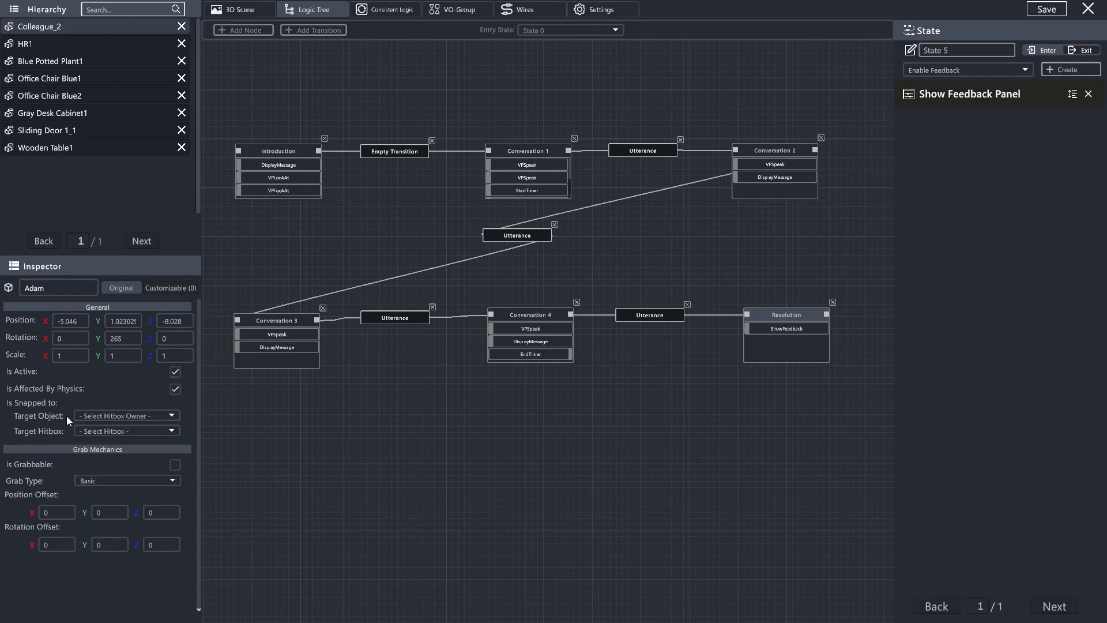
pyautogui.moveTo(711, 380)
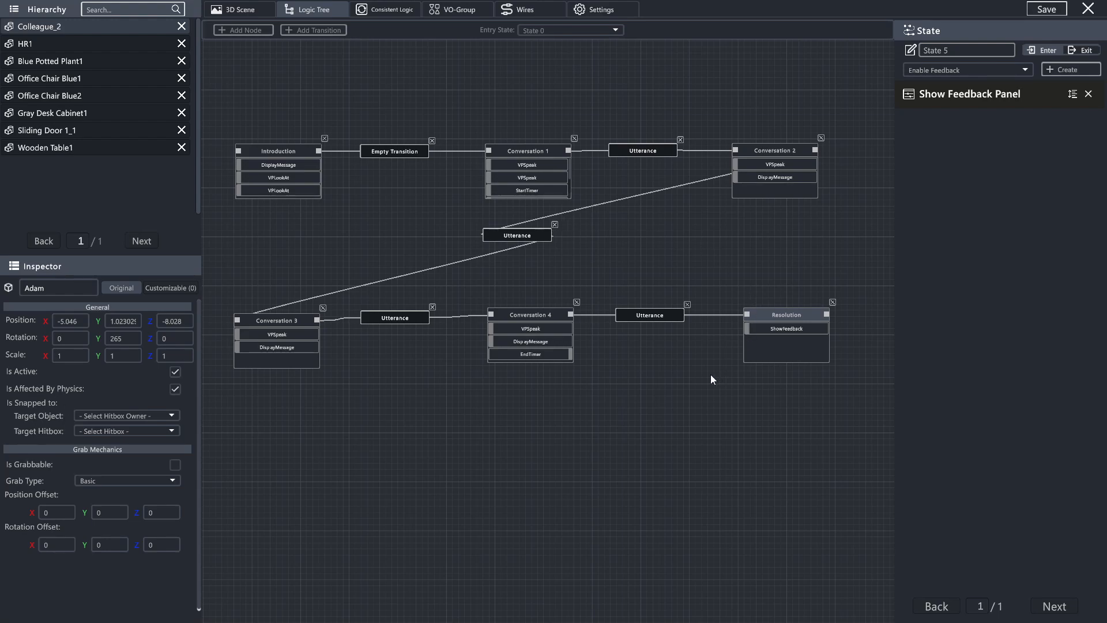